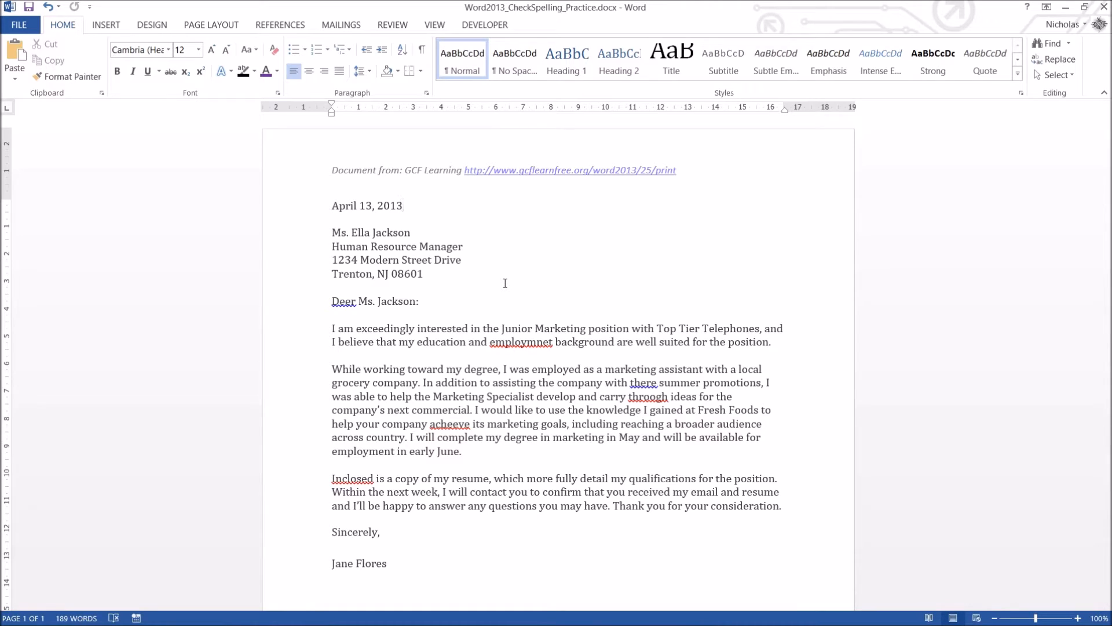
- Select the misspelled words 'employmnet' and 'Deer' in the letter to inspect them
{"action": "left_click", "coordinate": [404, 206]}
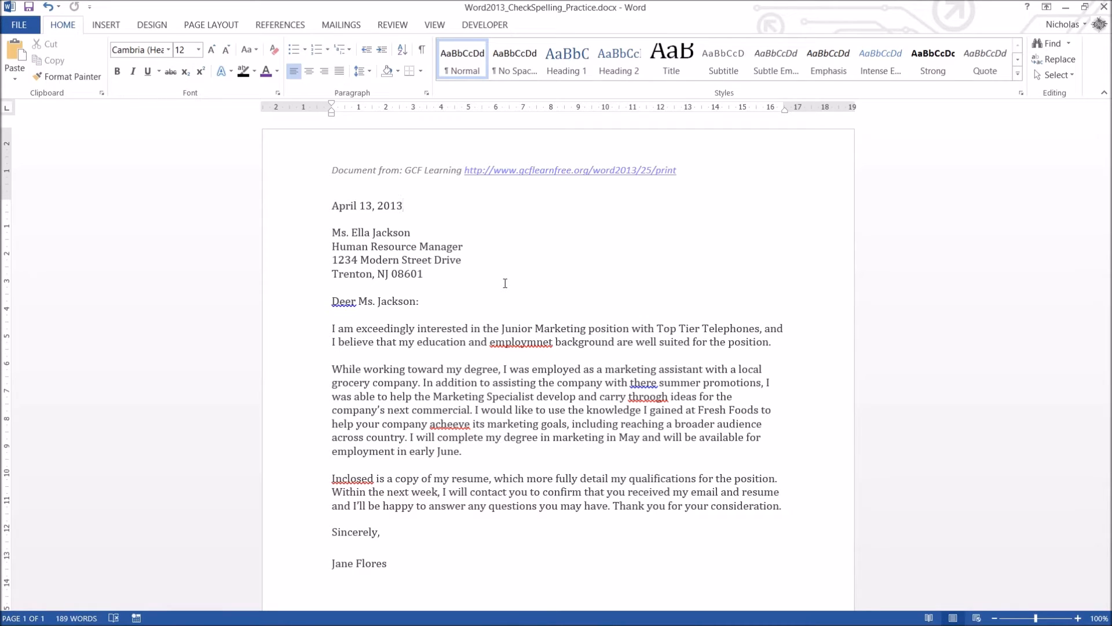
{"action": "left_click", "coordinate": [404, 206]}
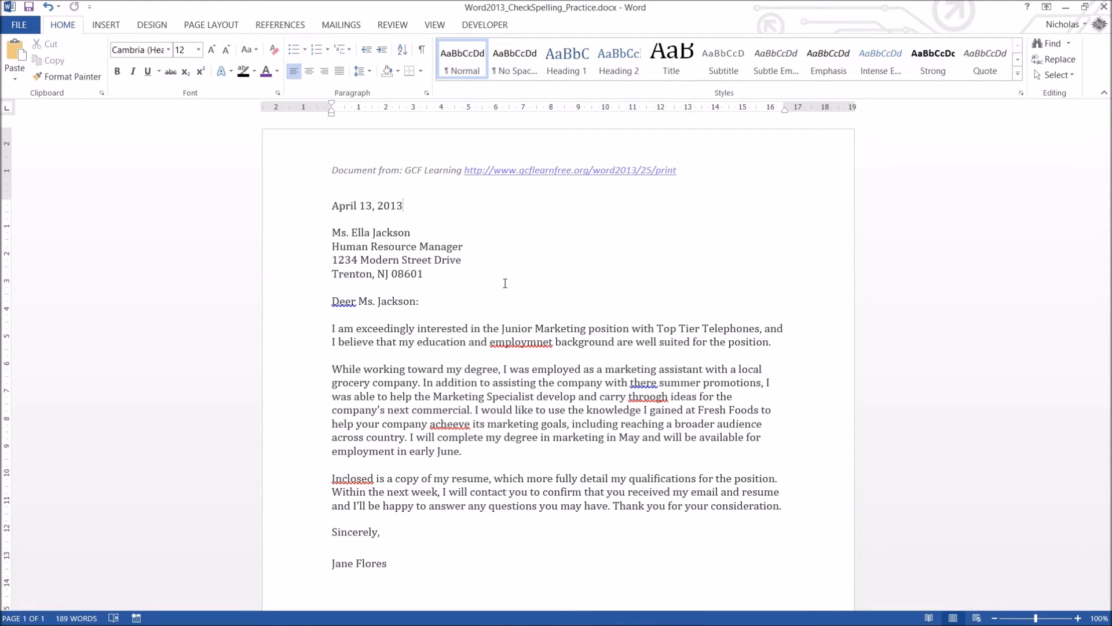
{"action": "left_click", "coordinate": [404, 206]}
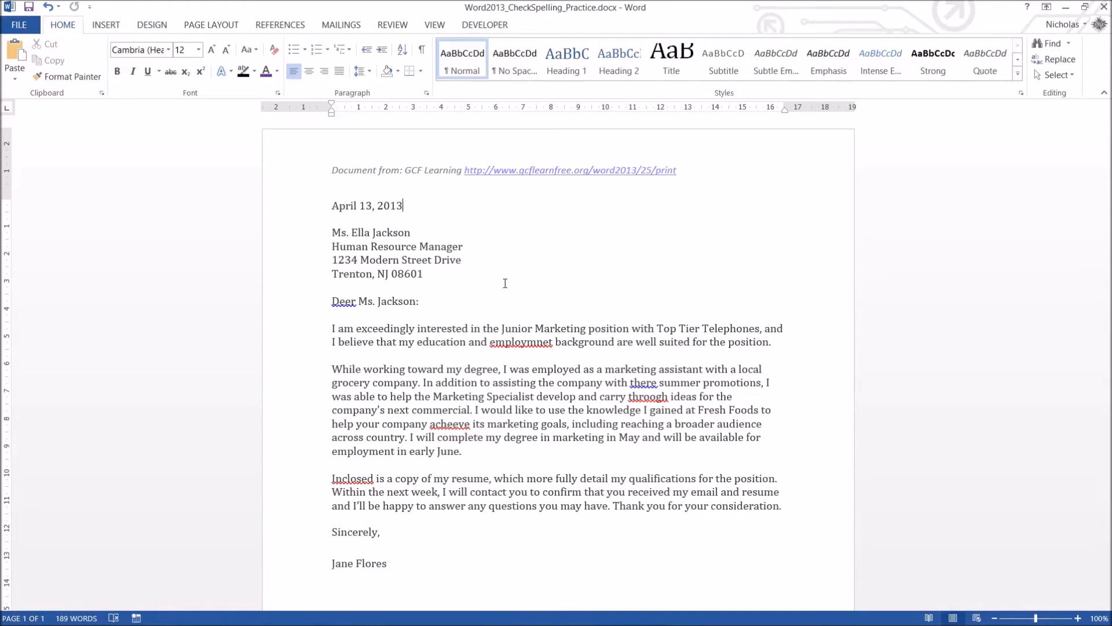
{"action": "mouse_move", "coordinate": [535, 267]}
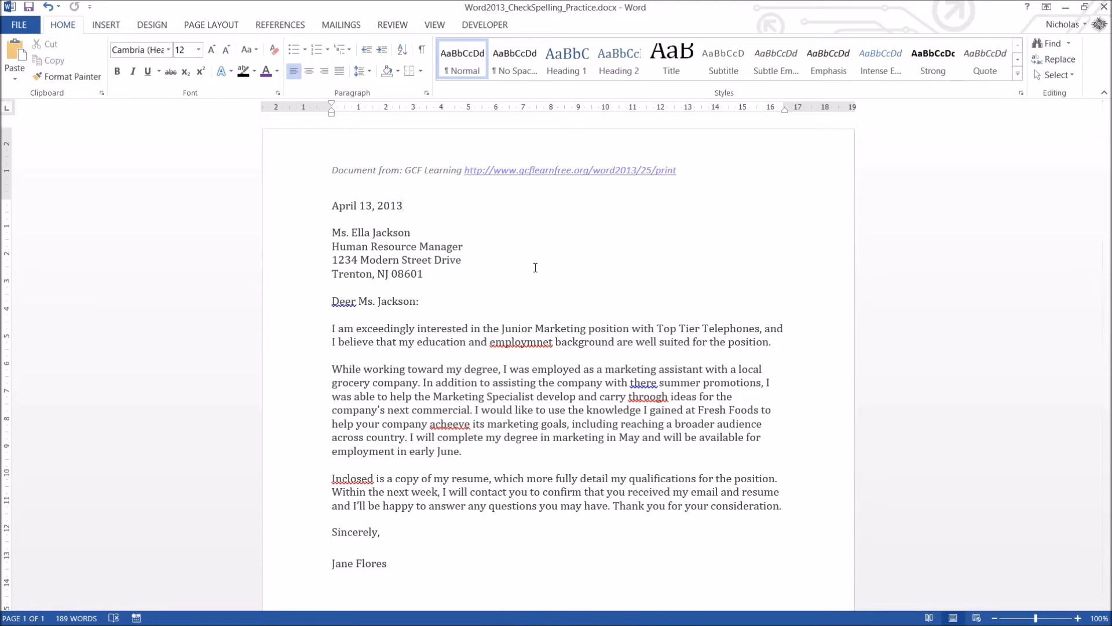
{"action": "mouse_move", "coordinate": [541, 253]}
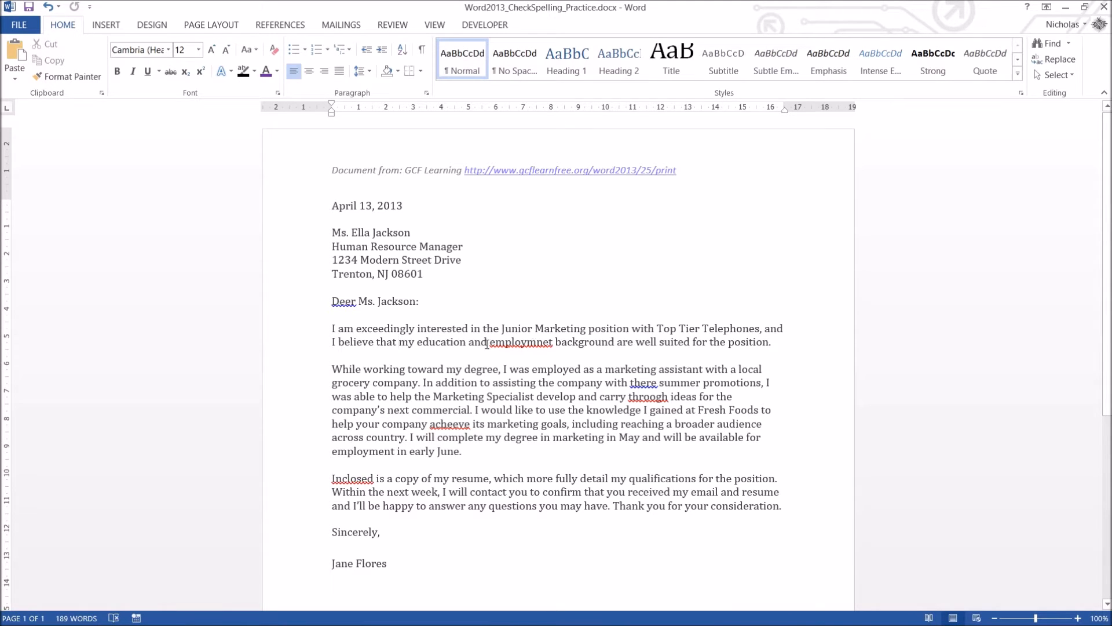
{"action": "double_click", "coordinate": [519, 342]}
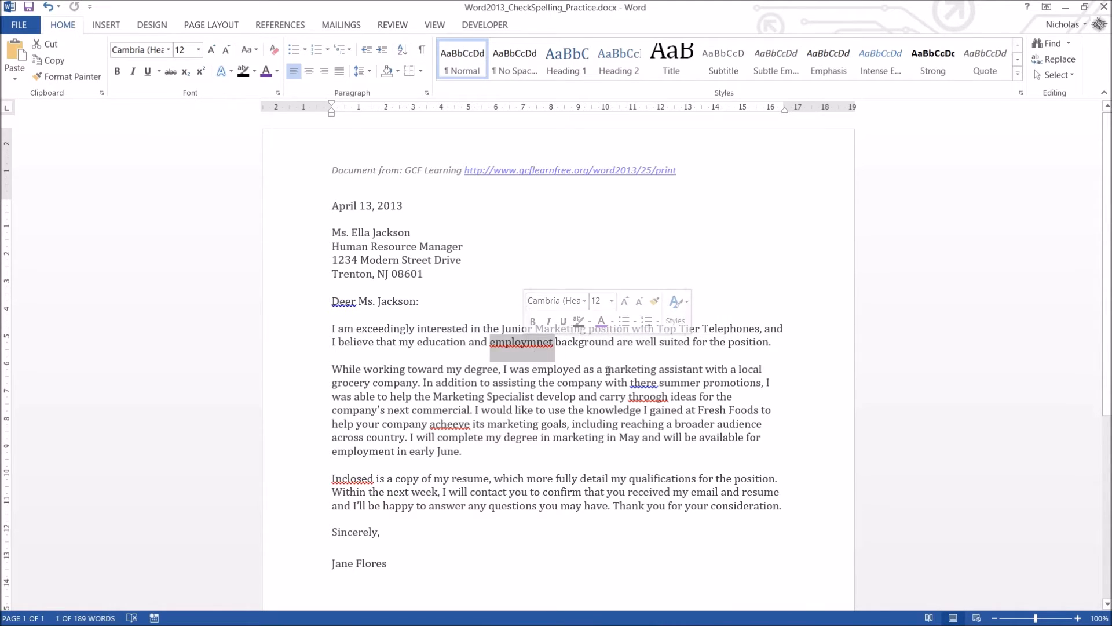
{"action": "left_click", "coordinate": [607, 343]}
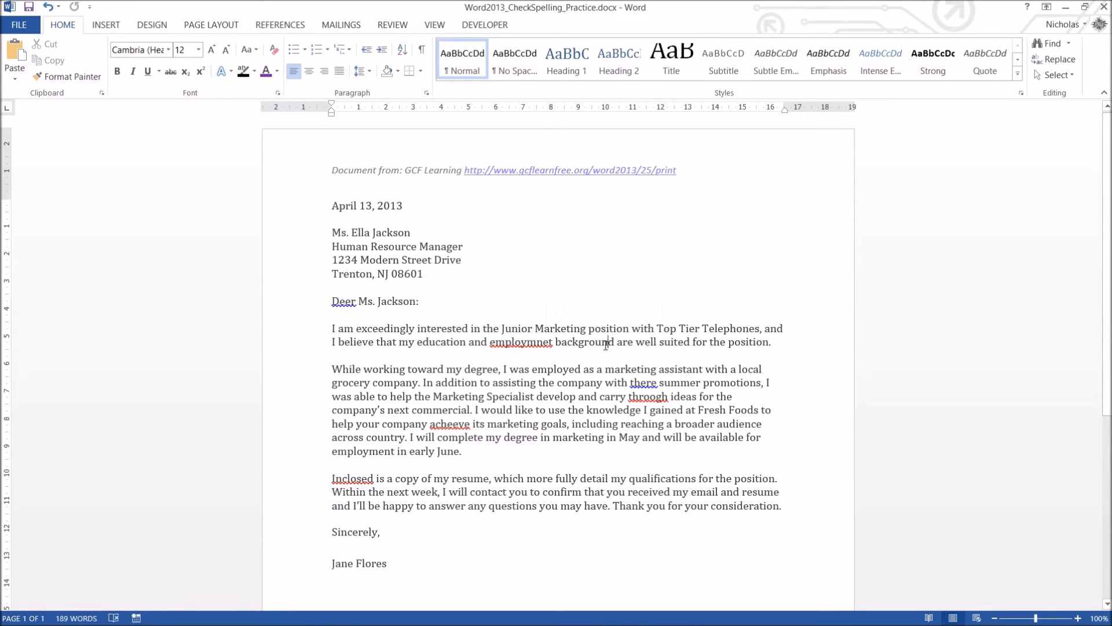
{"action": "double_click", "coordinate": [343, 302]}
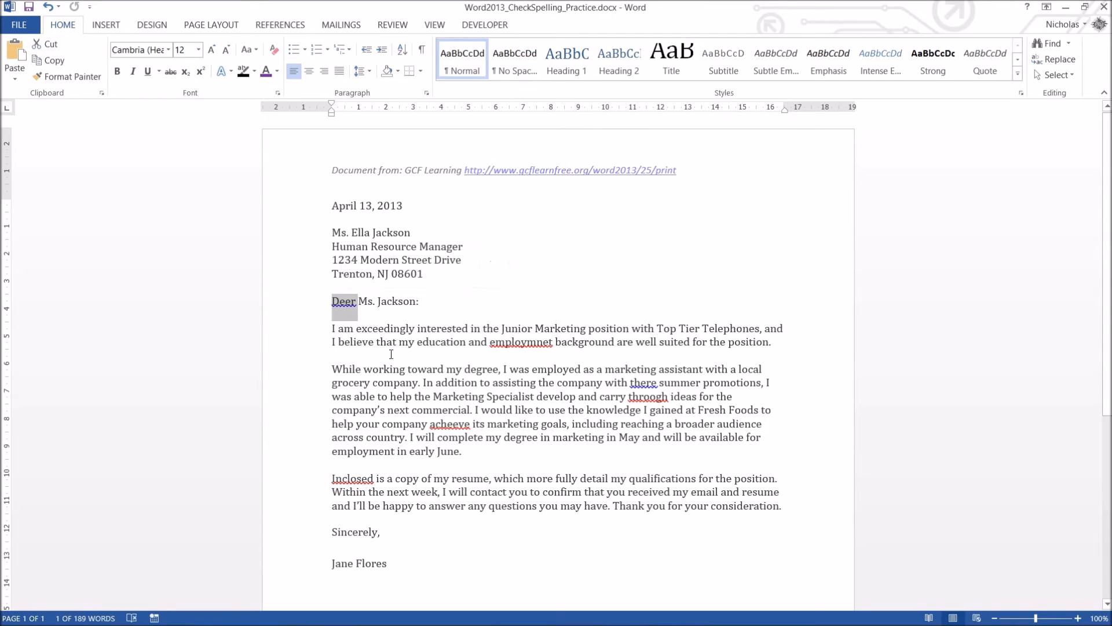
{"action": "double_click", "coordinate": [343, 301]}
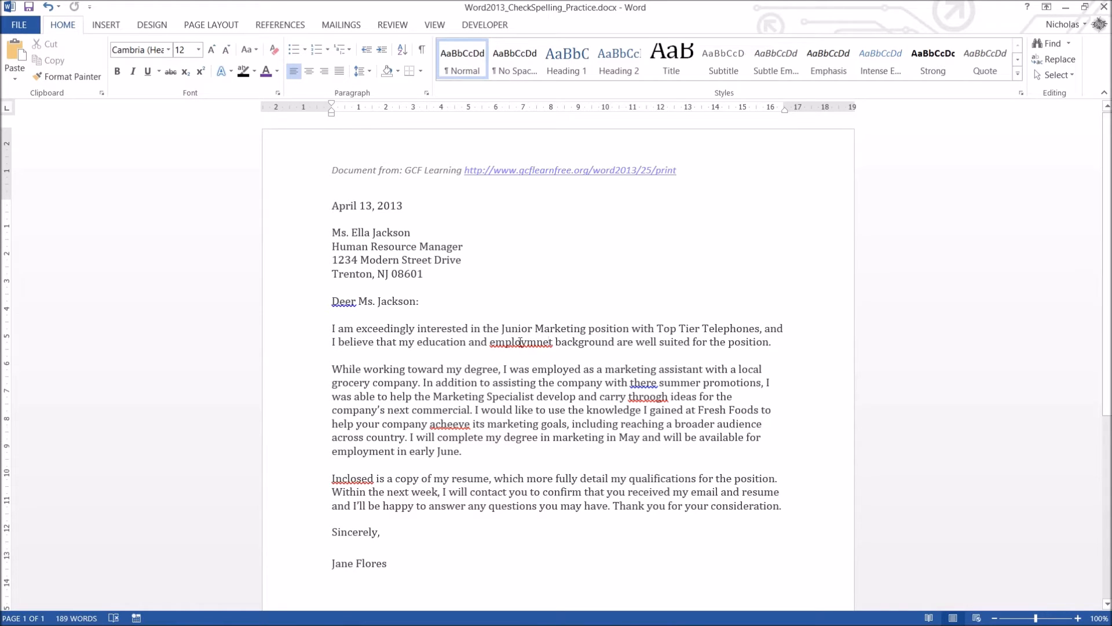
- Replace 'employmnet' with the suggested spelling 'employment' via the context menu
{"action": "right_click", "coordinate": [521, 341]}
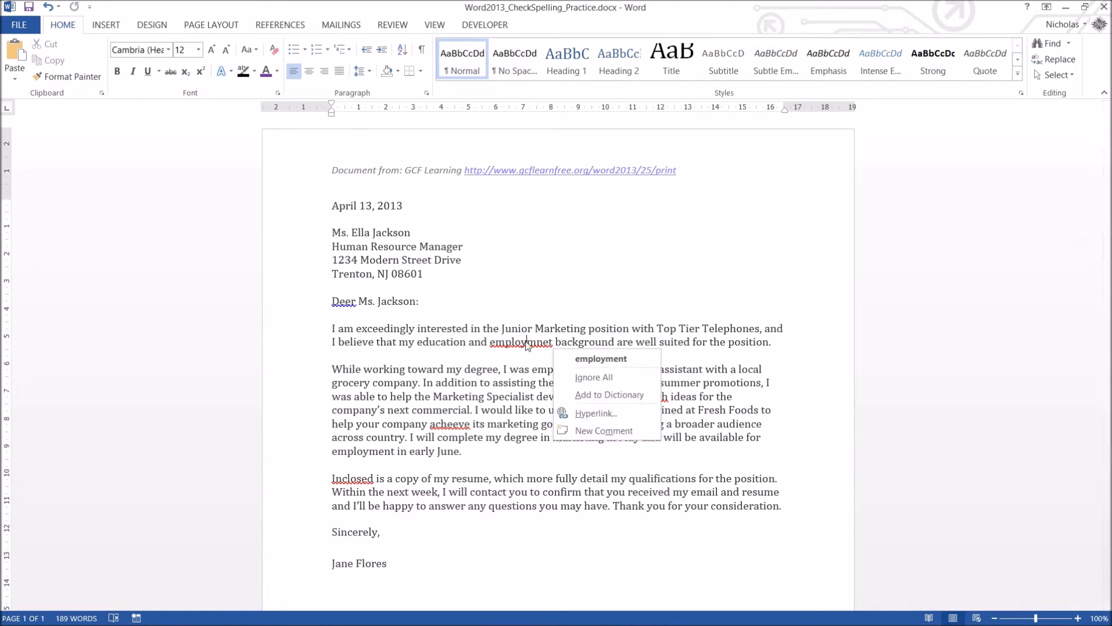
{"action": "mouse_move", "coordinate": [602, 358]}
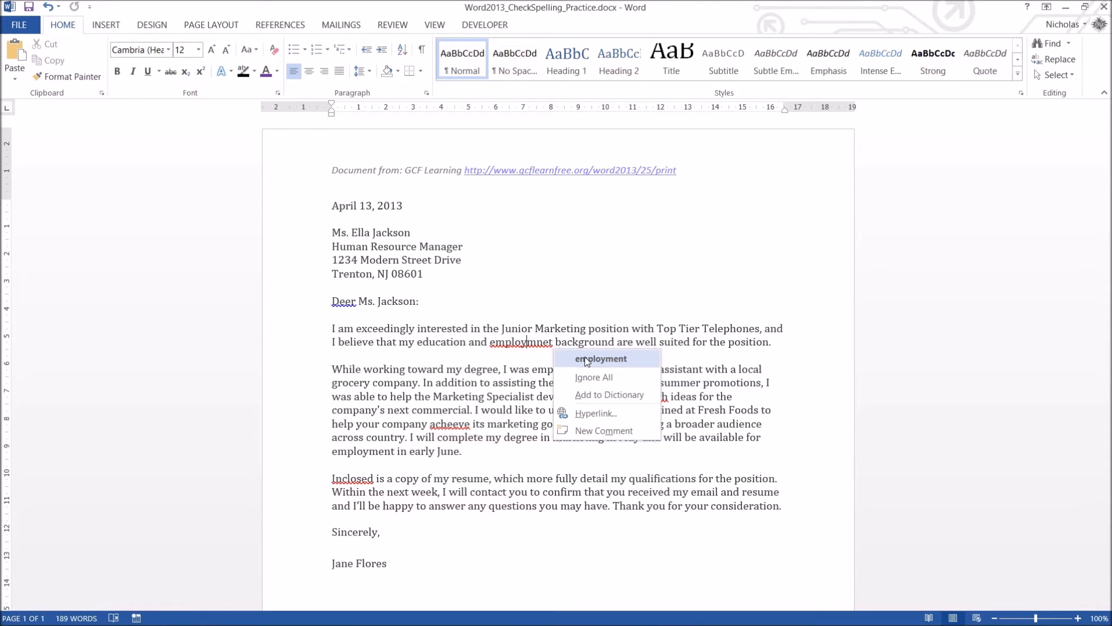
{"action": "mouse_move", "coordinate": [606, 277]}
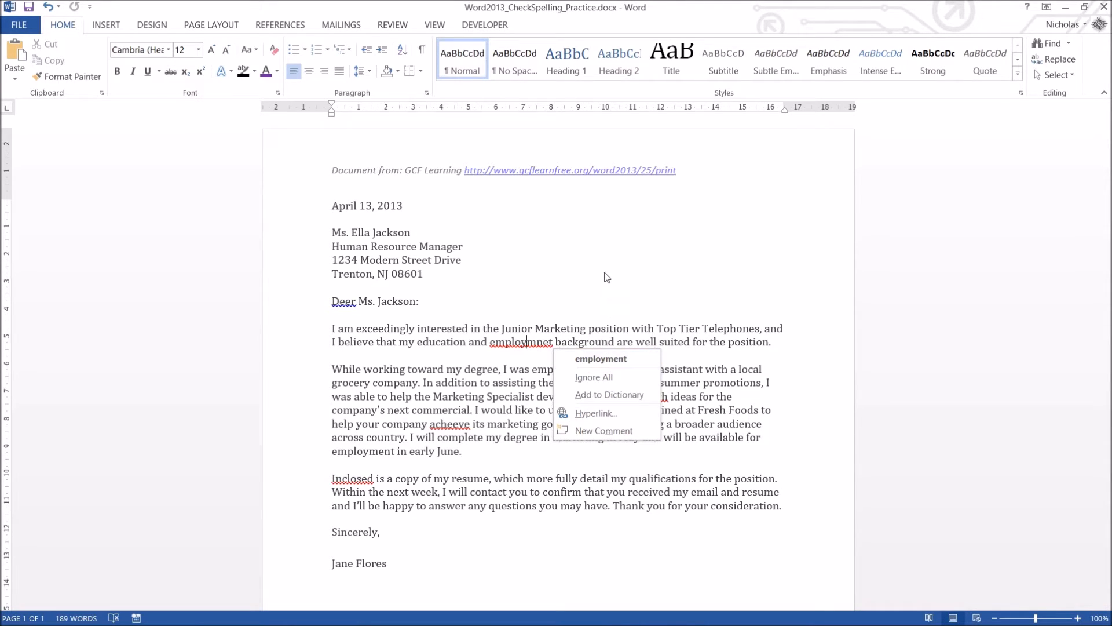
{"action": "mouse_move", "coordinate": [605, 358]}
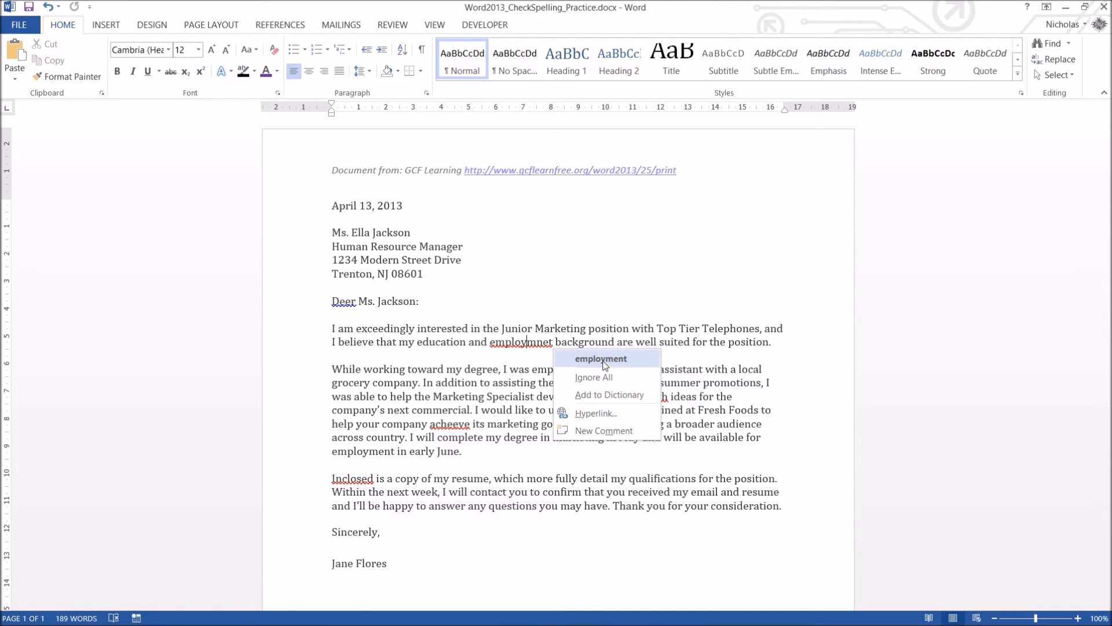
{"action": "mouse_move", "coordinate": [612, 363]}
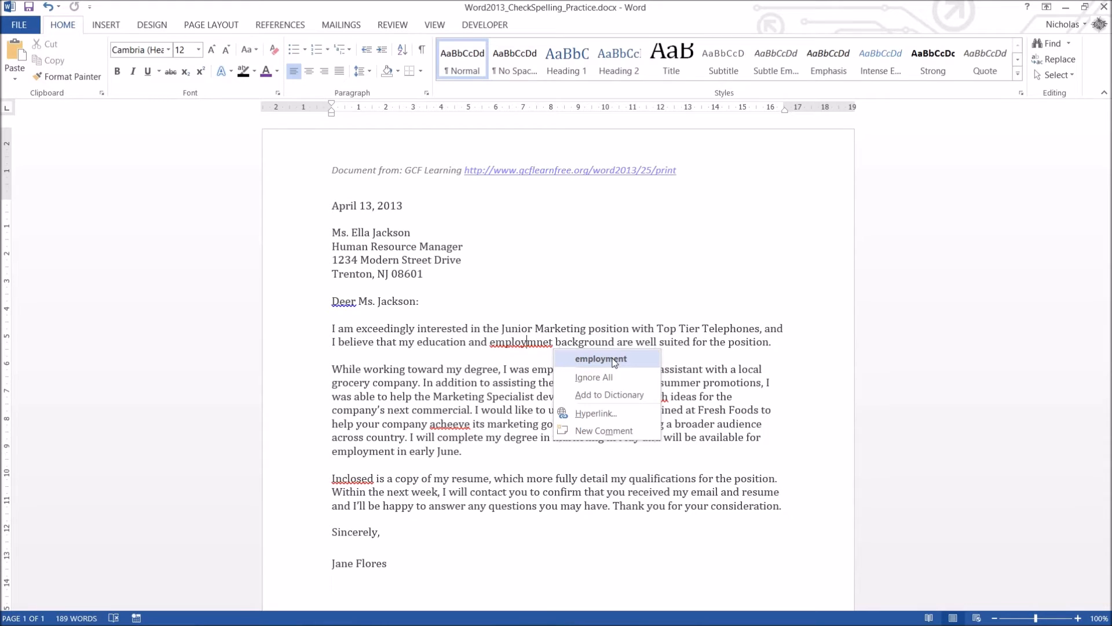
{"action": "left_click", "coordinate": [601, 358]}
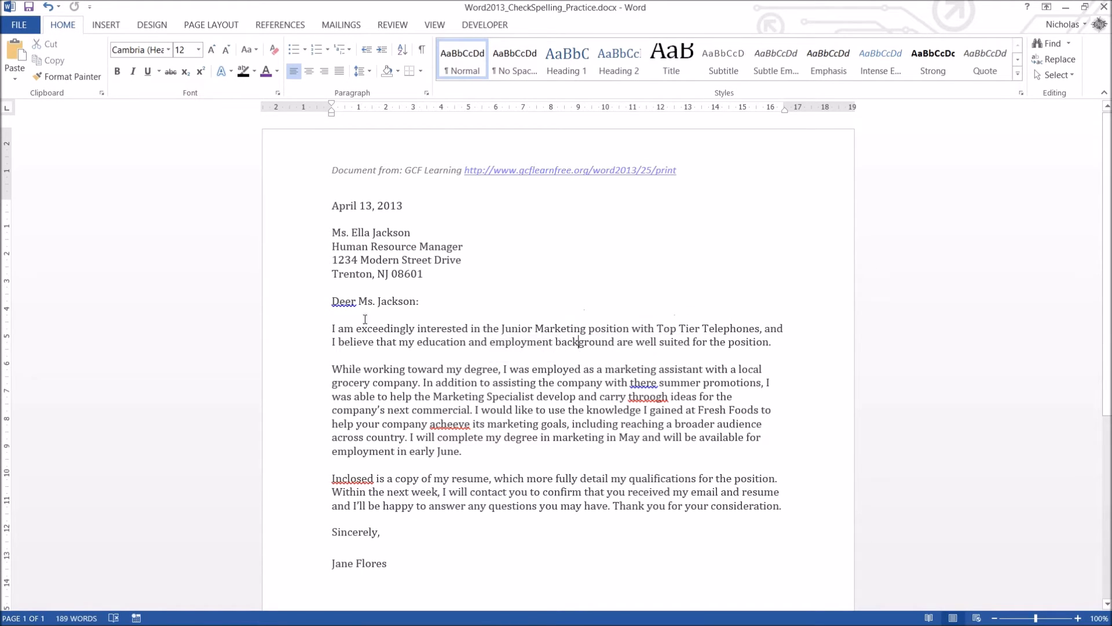
- Replace 'Deer' in the greeting with the suggested 'Dear'
{"action": "right_click", "coordinate": [343, 301]}
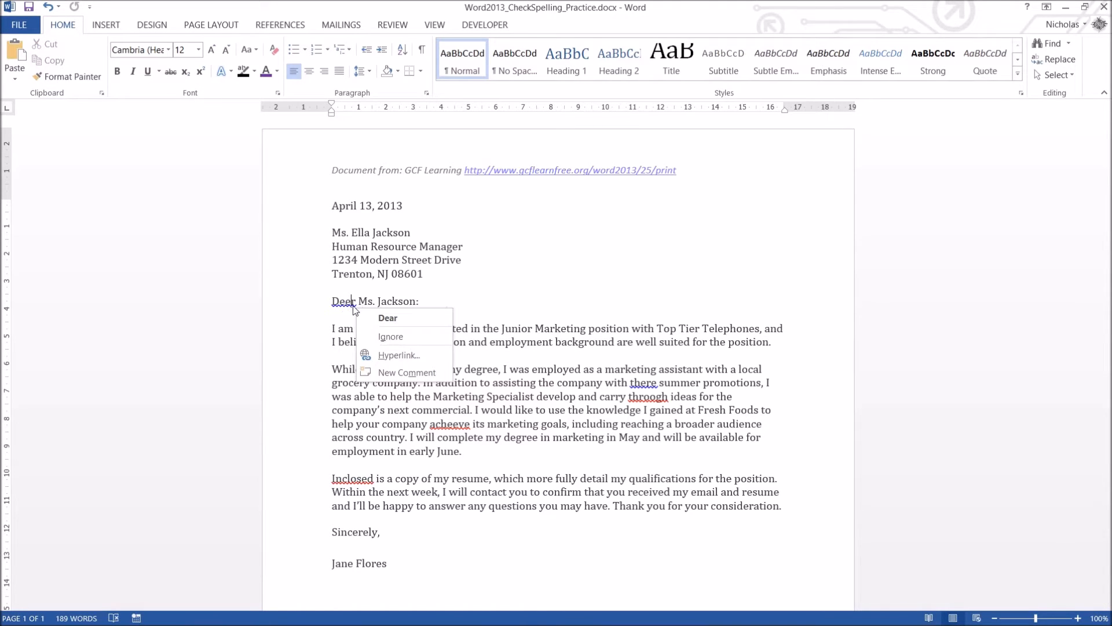
{"action": "mouse_move", "coordinate": [414, 319]}
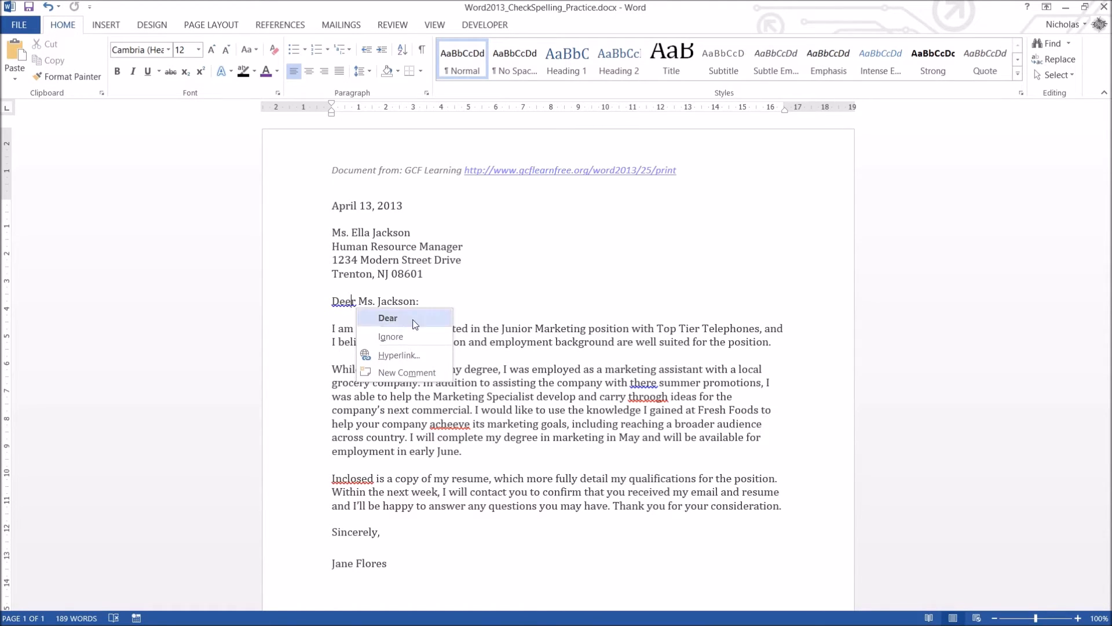
{"action": "mouse_move", "coordinate": [398, 336]}
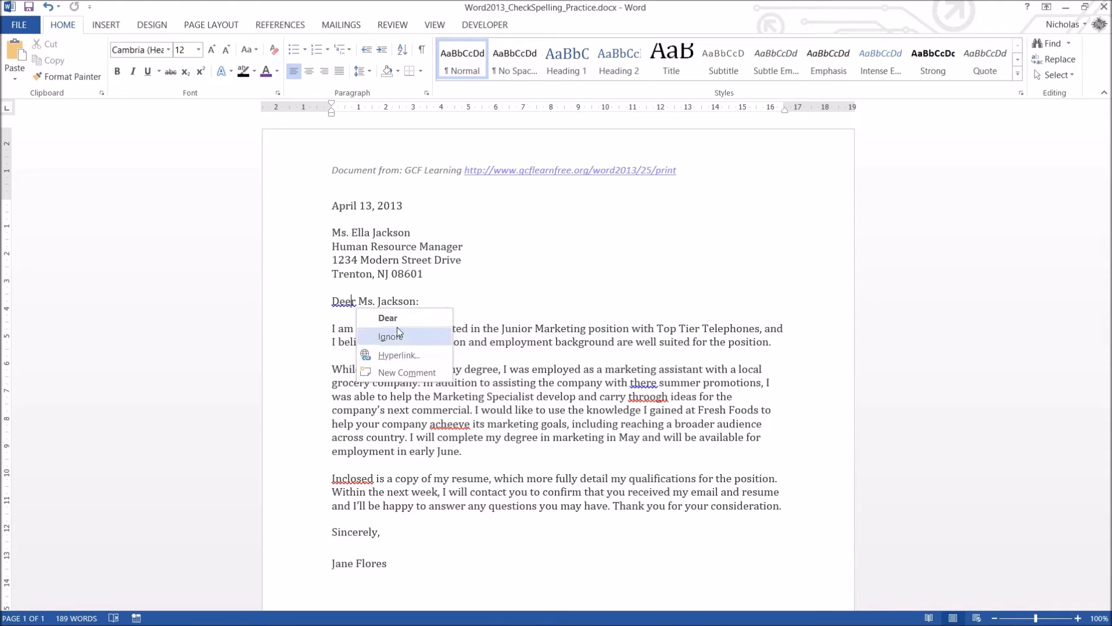
{"action": "mouse_move", "coordinate": [387, 318]}
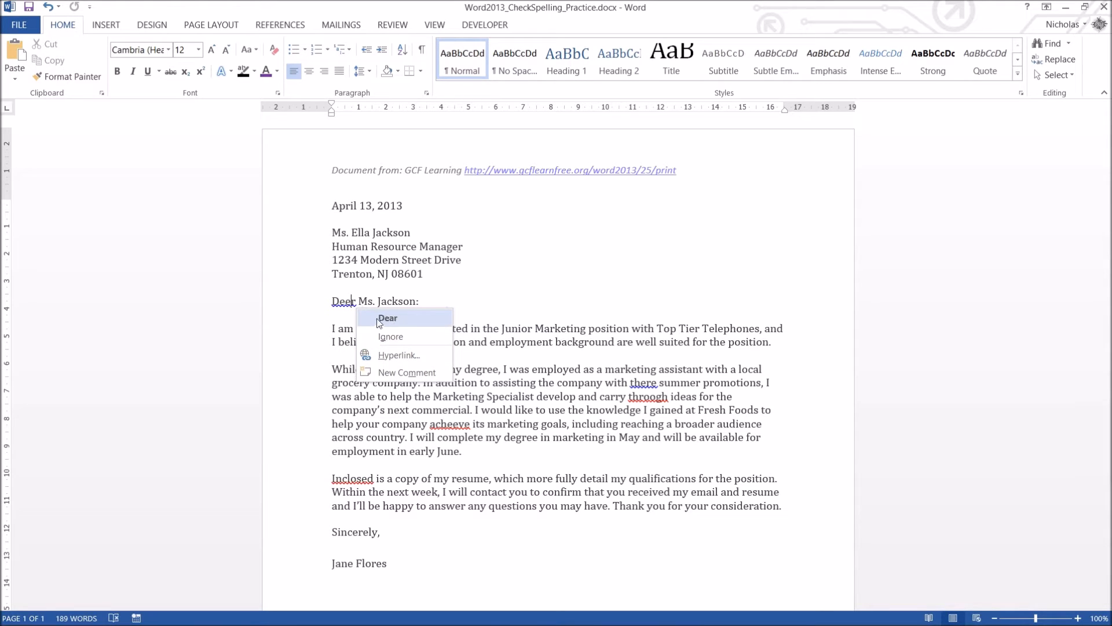
{"action": "left_click", "coordinate": [387, 317]}
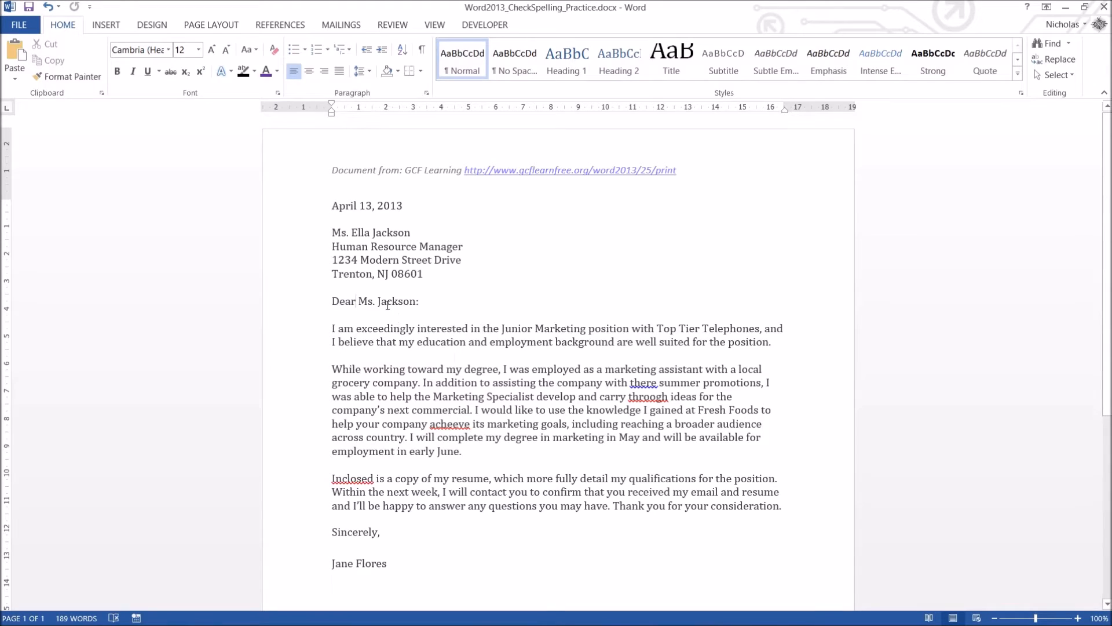
{"action": "mouse_move", "coordinate": [567, 315]}
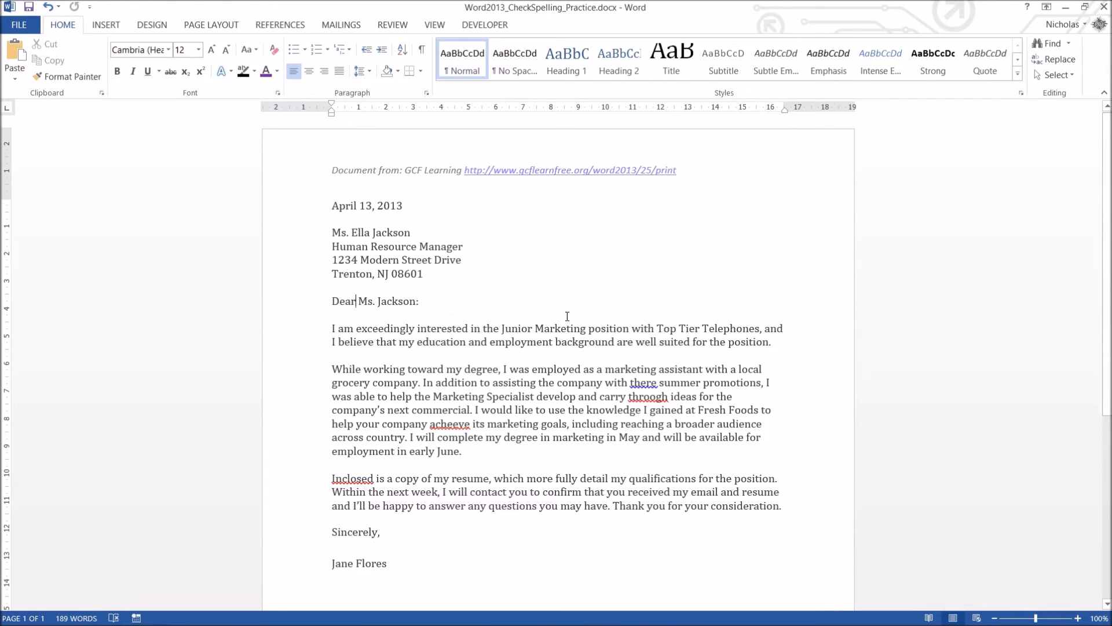
{"action": "mouse_move", "coordinate": [568, 489]}
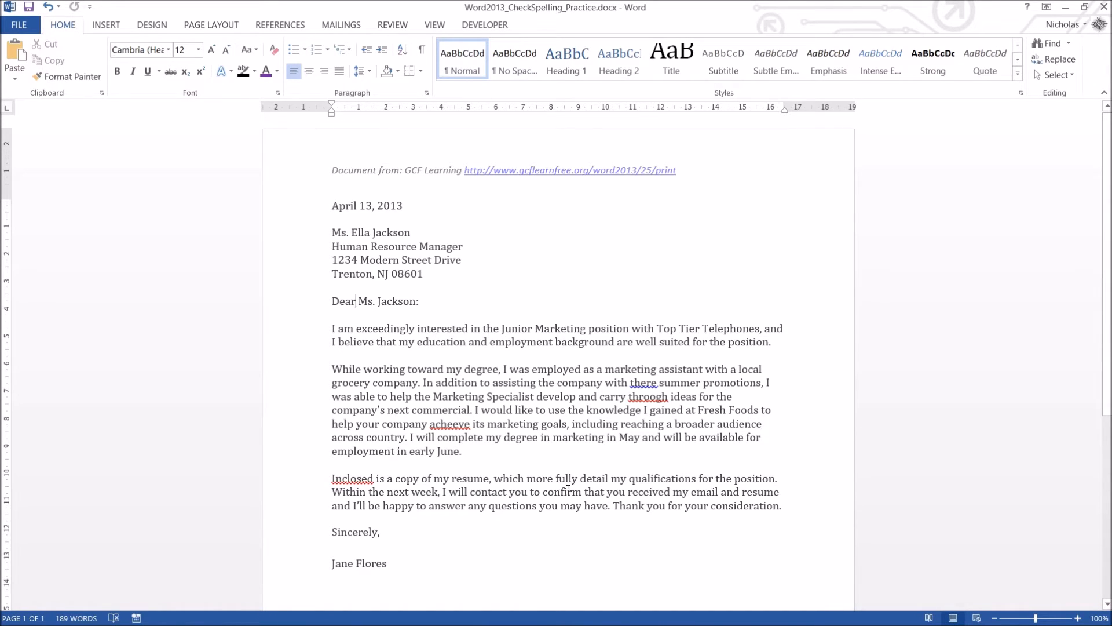
{"action": "mouse_move", "coordinate": [637, 395]}
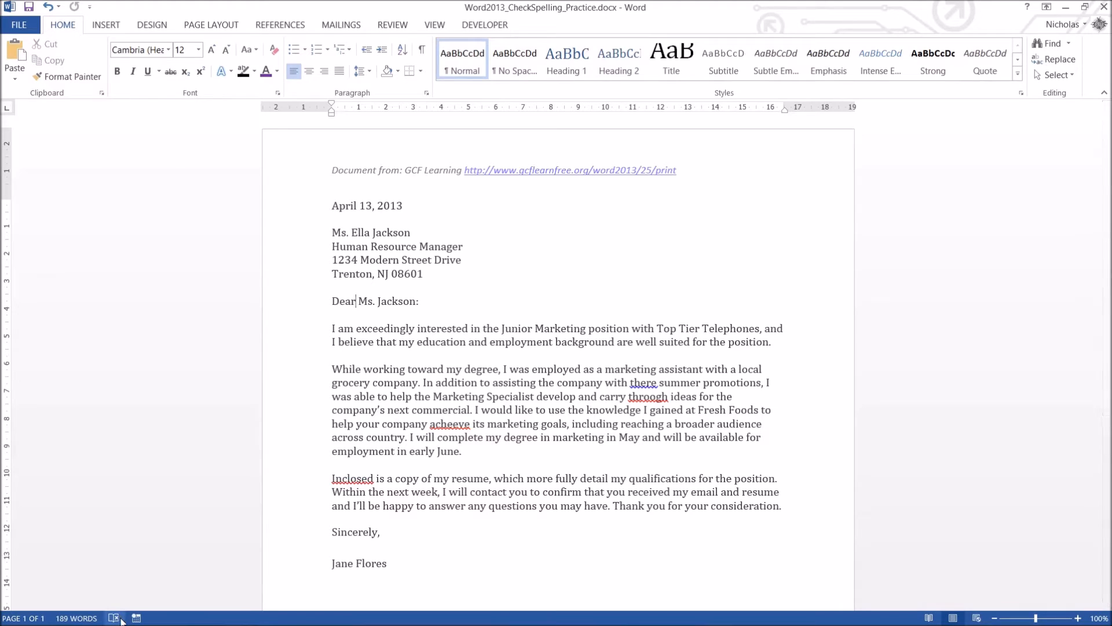
{"action": "mouse_move", "coordinate": [115, 618]}
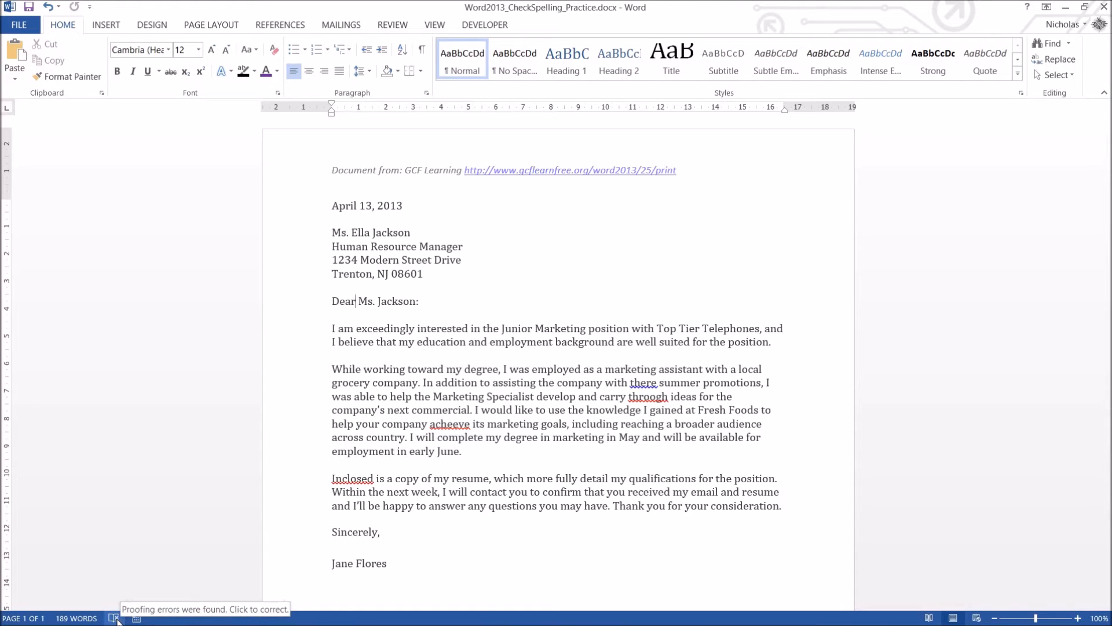
{"action": "mouse_move", "coordinate": [209, 511]}
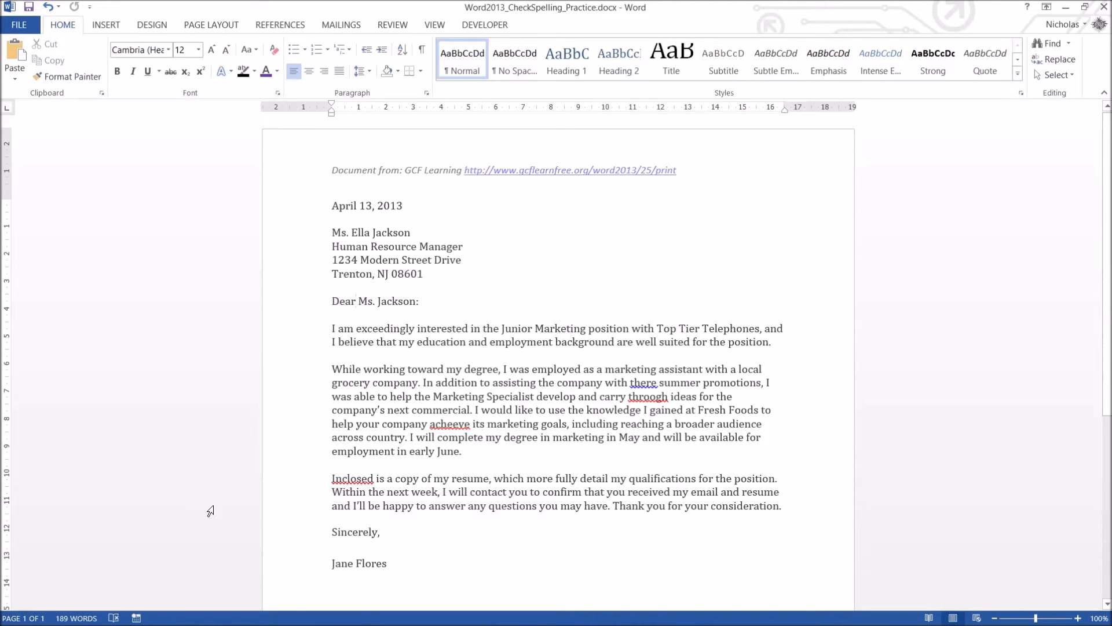
{"action": "mouse_move", "coordinate": [192, 522]}
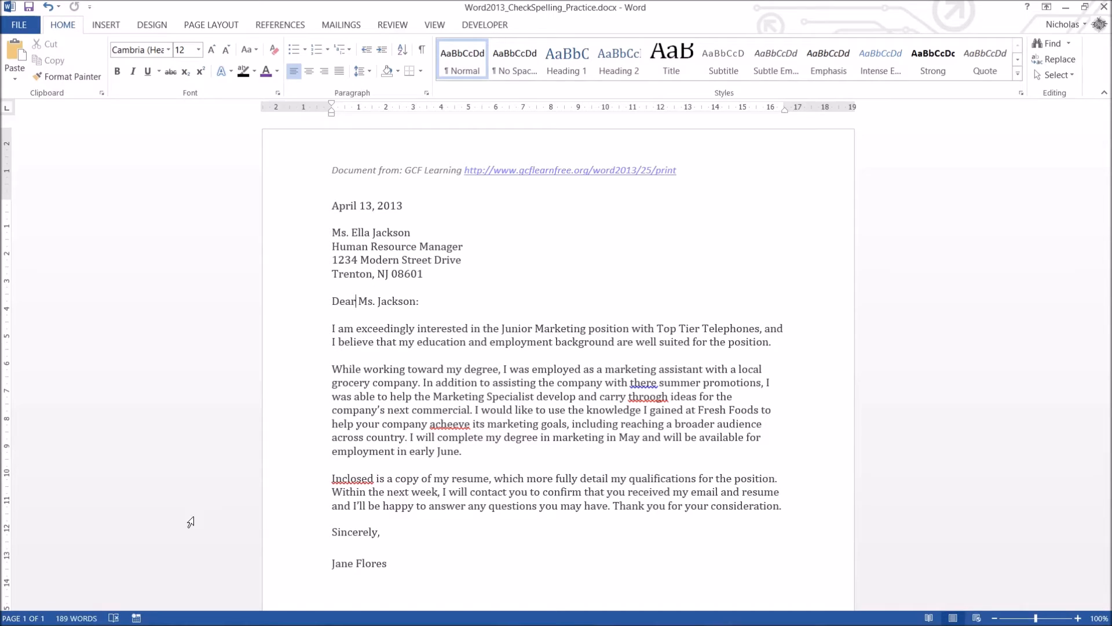
{"action": "mouse_move", "coordinate": [210, 510]}
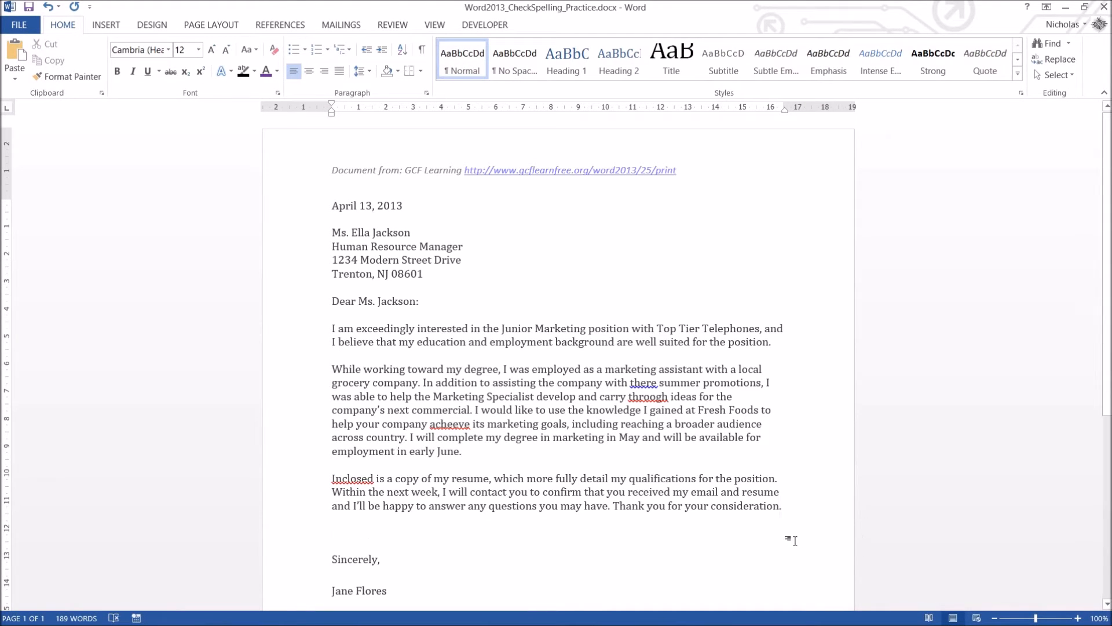
- Enter the text 'Generalise something here.' on the new line above Sincerely
{"action": "type", "text": "Gener"}
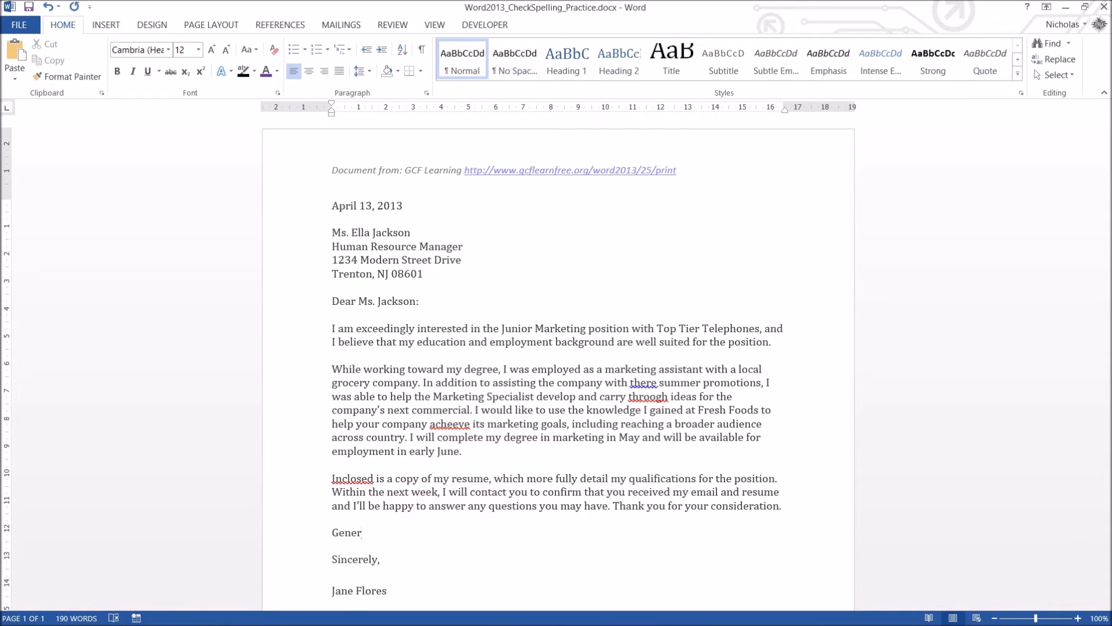
{"action": "type", "text": "alise so"}
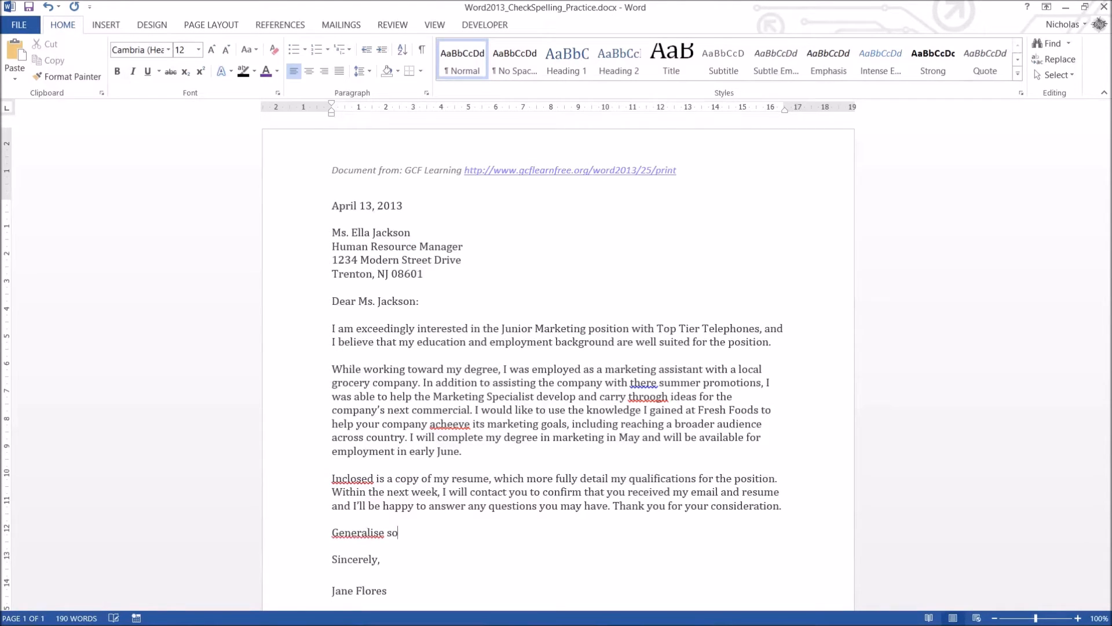
{"action": "type", "text": "mething here."}
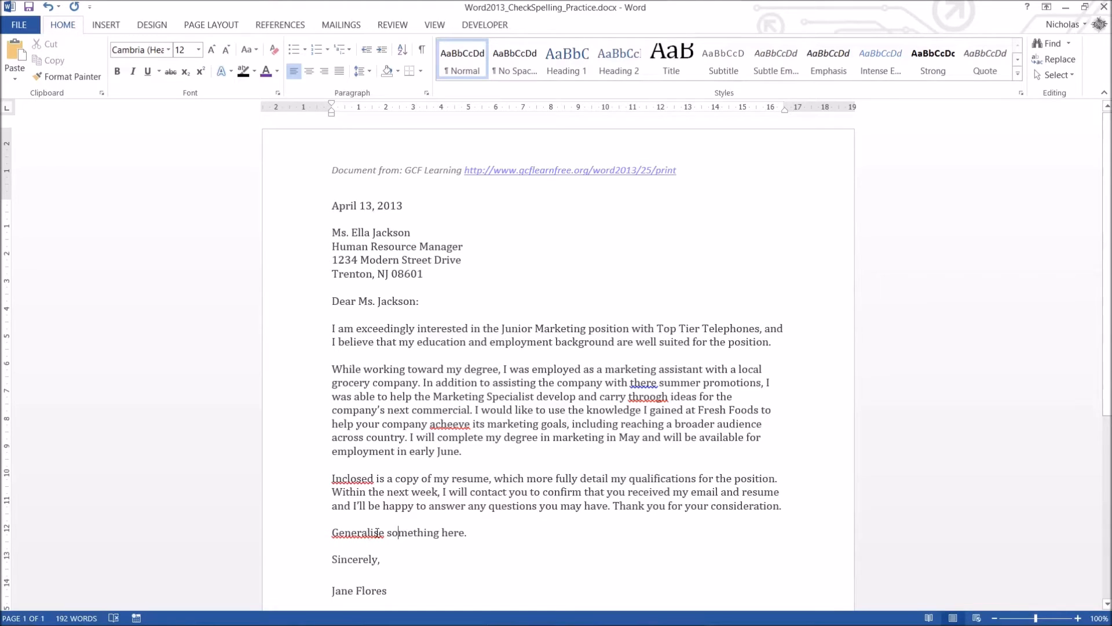
- View suggestions for 'Generalise', dismiss them, and add 'Armour' on a new line below
{"action": "right_click", "coordinate": [377, 532]}
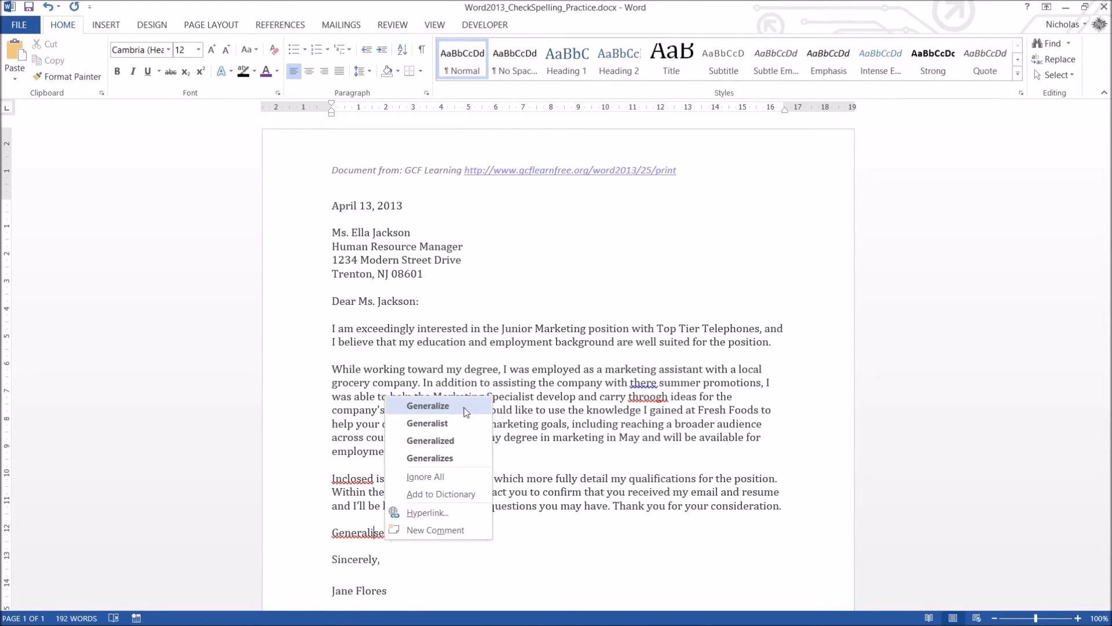
{"action": "mouse_move", "coordinate": [472, 414]}
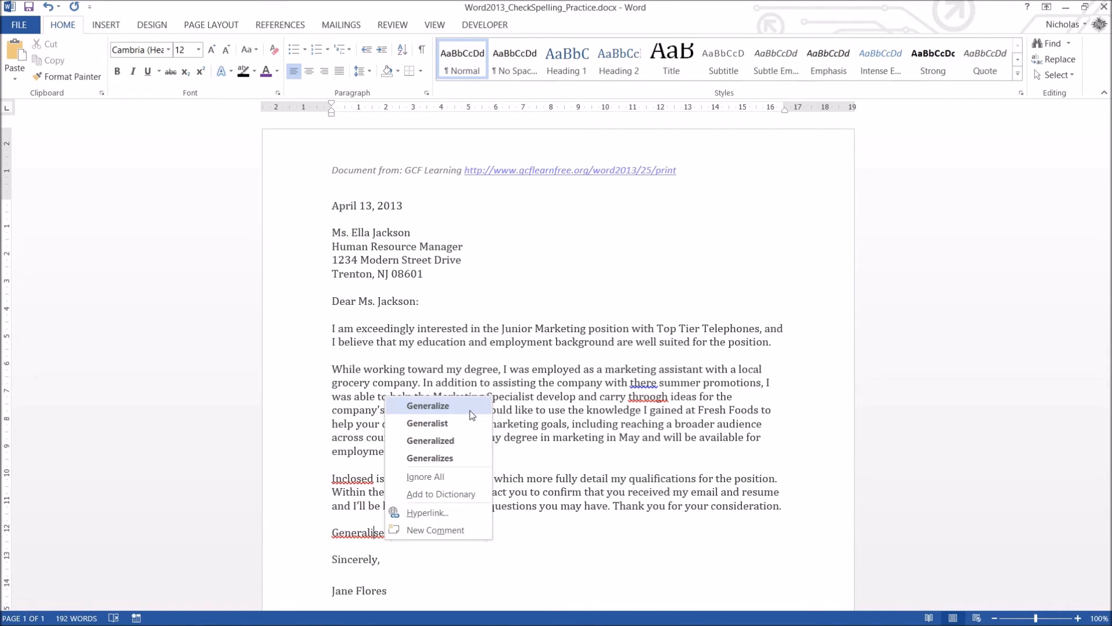
{"action": "mouse_move", "coordinate": [479, 417]}
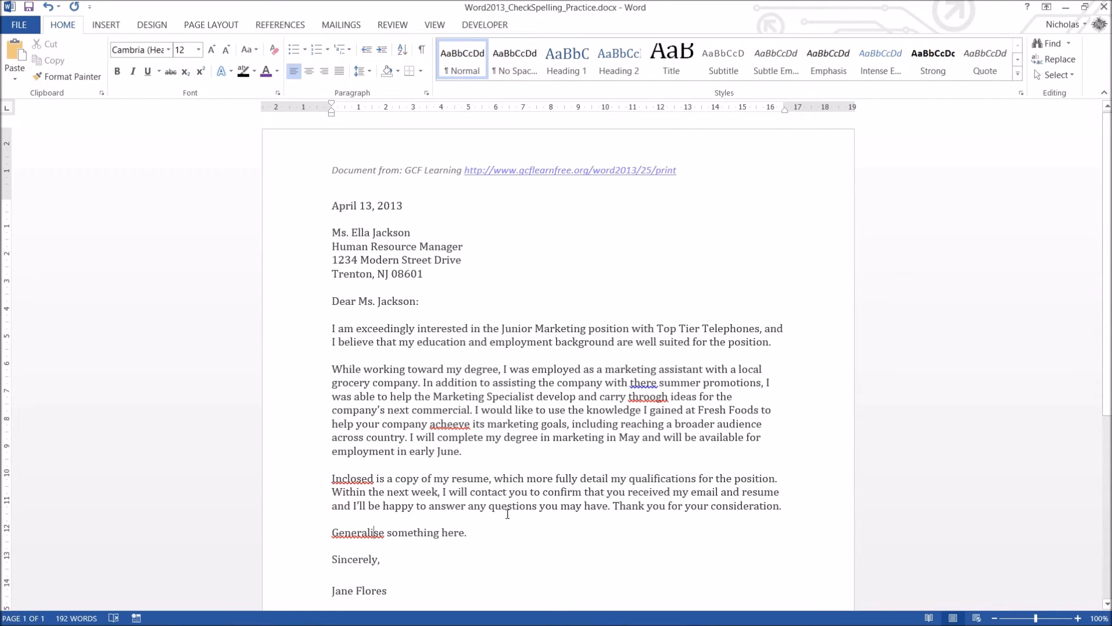
{"action": "right_click", "coordinate": [357, 531]}
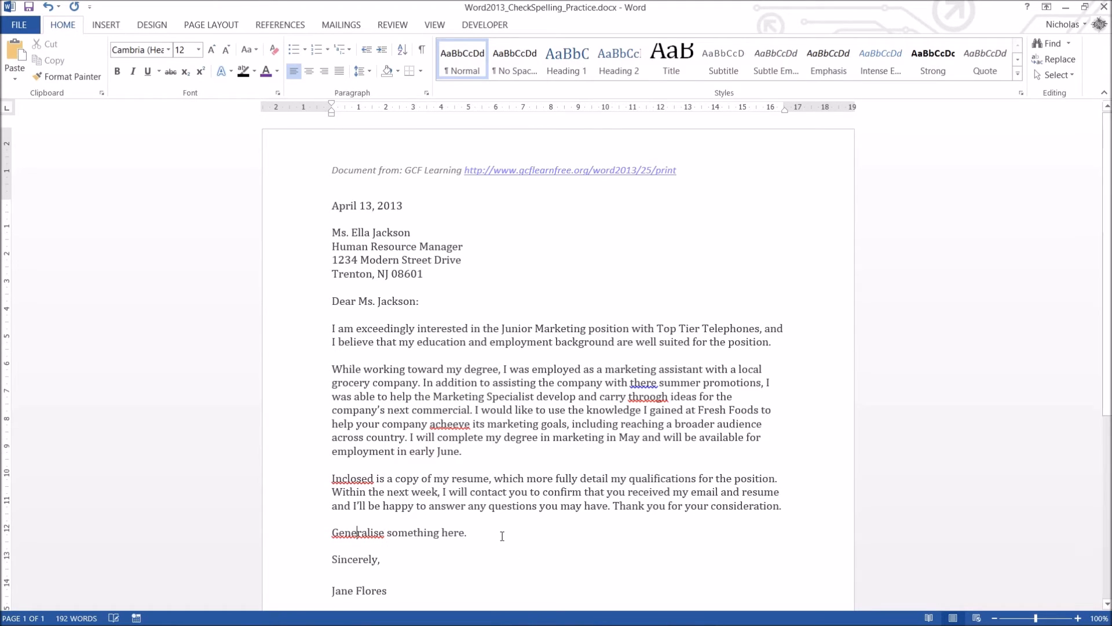
{"action": "type", "text": "A"}
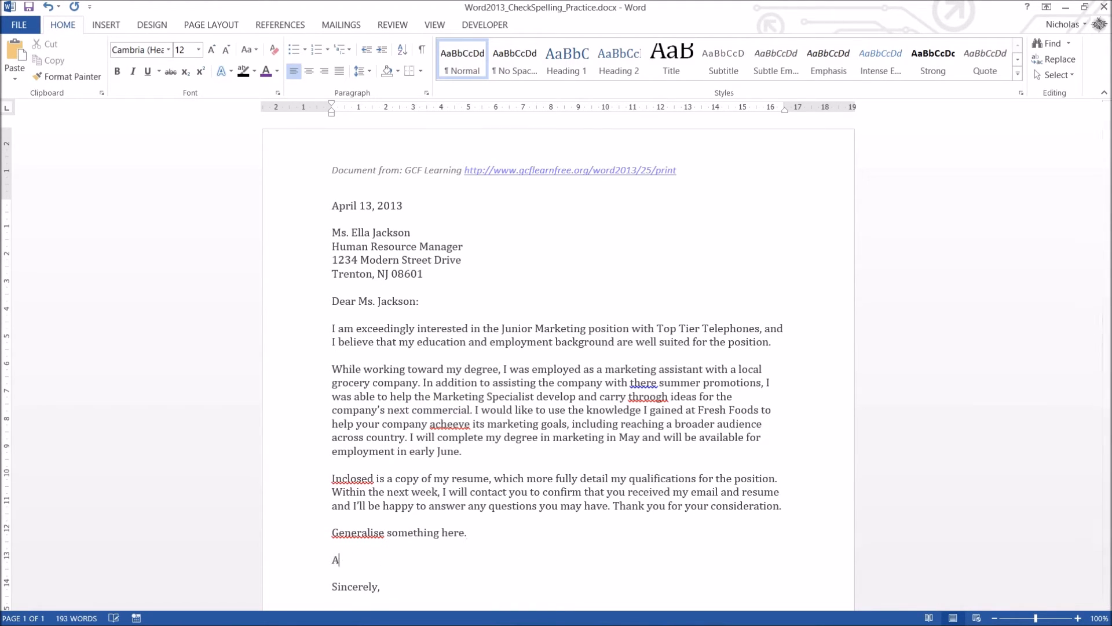
{"action": "type", "text": "rmour"}
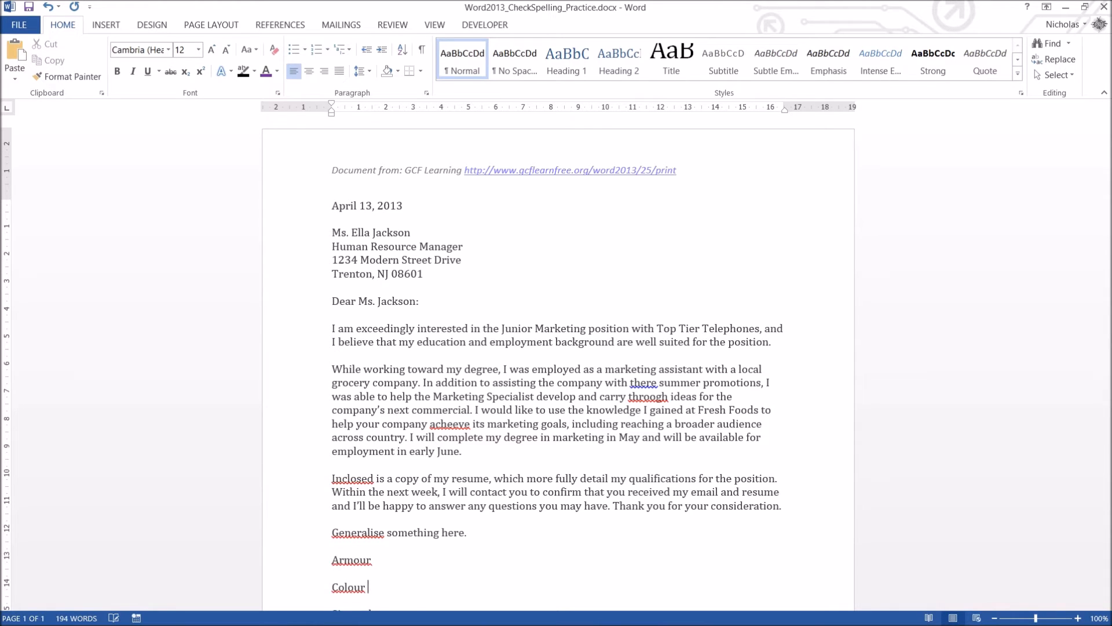
{"action": "scroll", "scroll_direction": "down", "scroll_amount": 3}
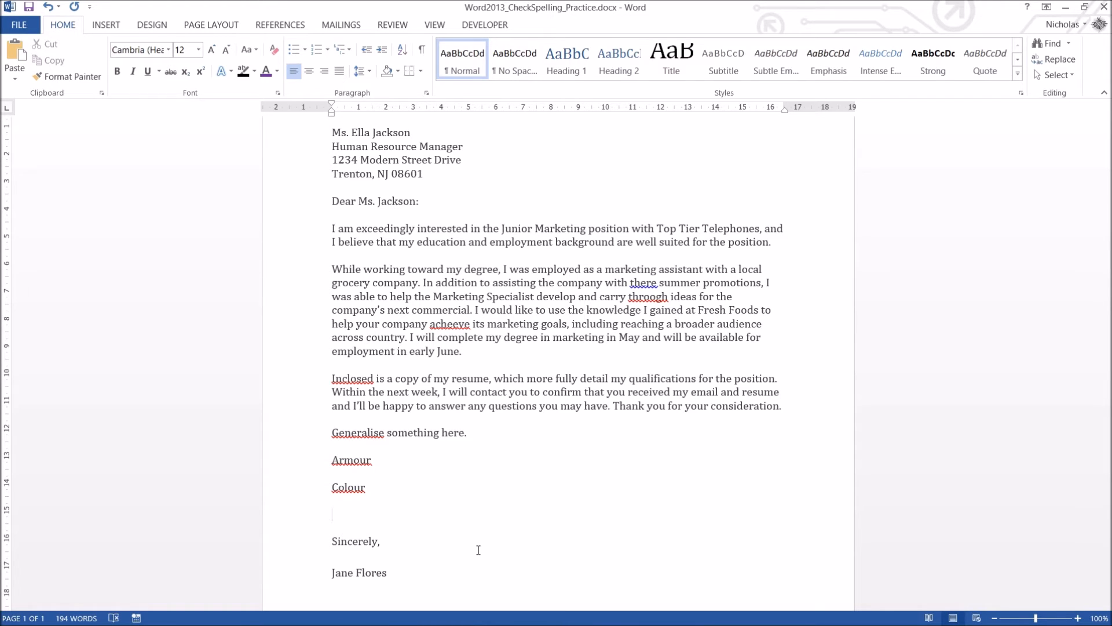
- Add 'Generalise' to the dictionary from its context menu so it stops being flagged
{"action": "right_click", "coordinate": [357, 432]}
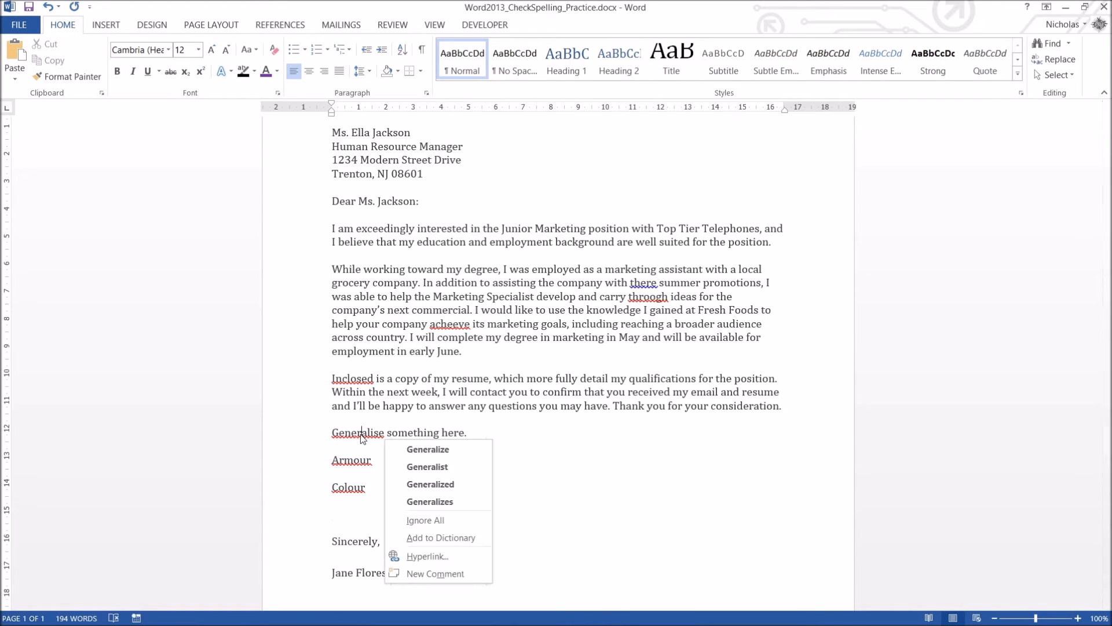
{"action": "mouse_move", "coordinate": [467, 449]}
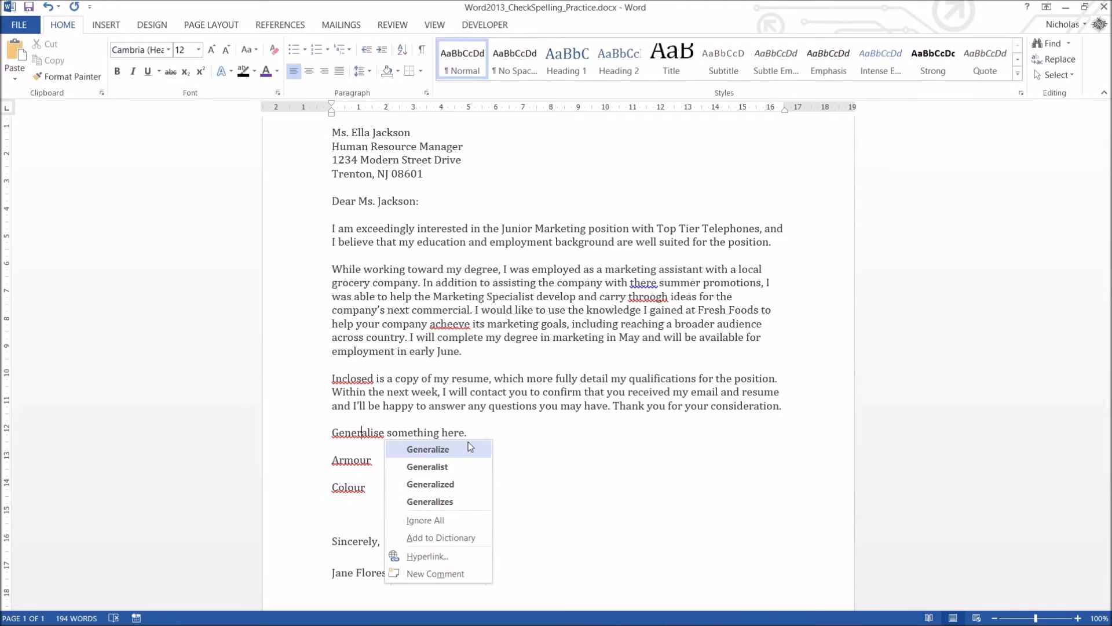
{"action": "mouse_move", "coordinate": [439, 519]}
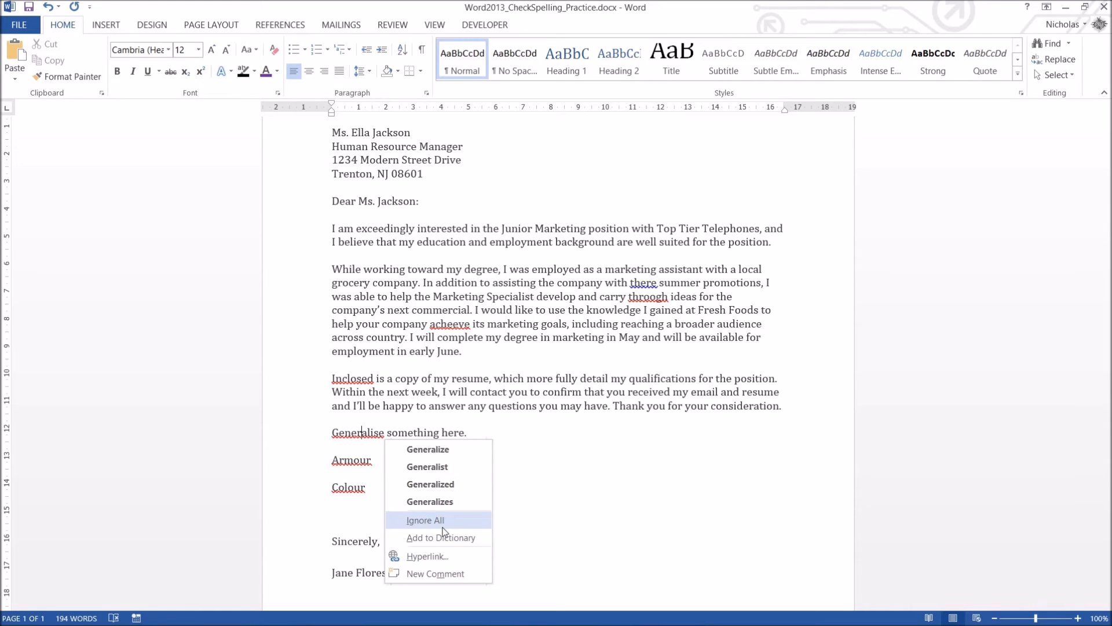
{"action": "mouse_move", "coordinate": [440, 536]}
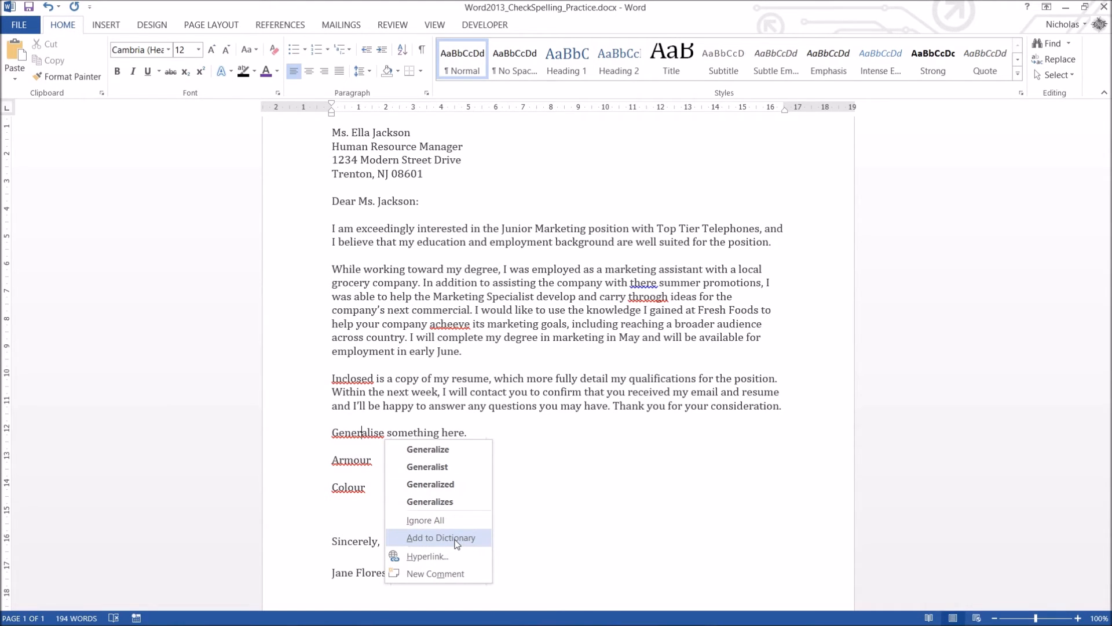
{"action": "left_click", "coordinate": [440, 536]}
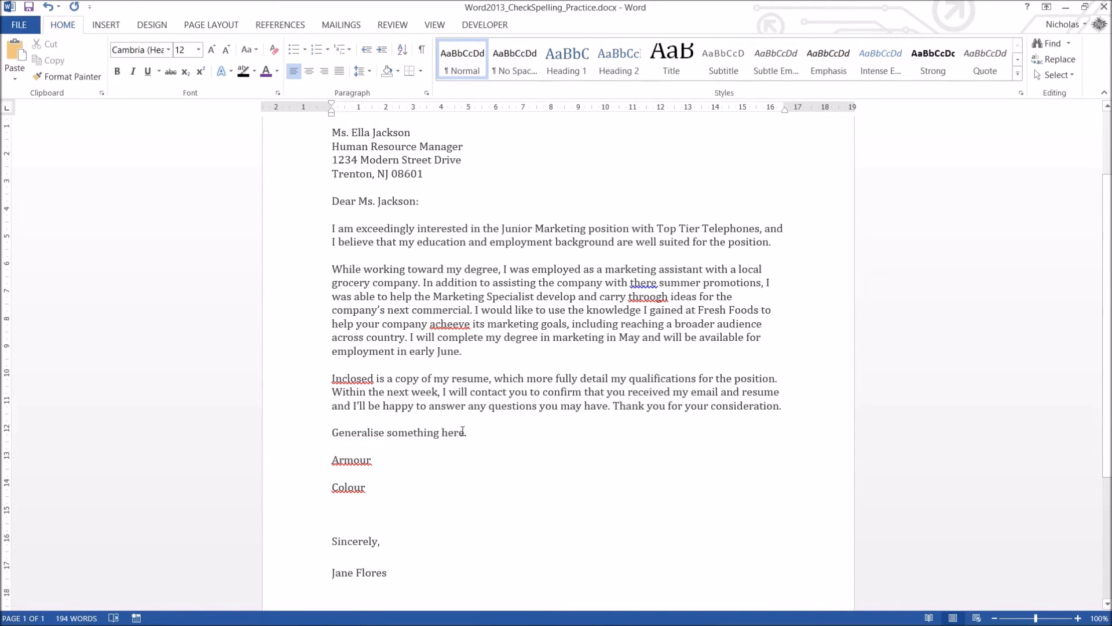
- Add the lowercase spelling 'generalise' and bring up its spelling options
{"action": "type", "text": "generalise"}
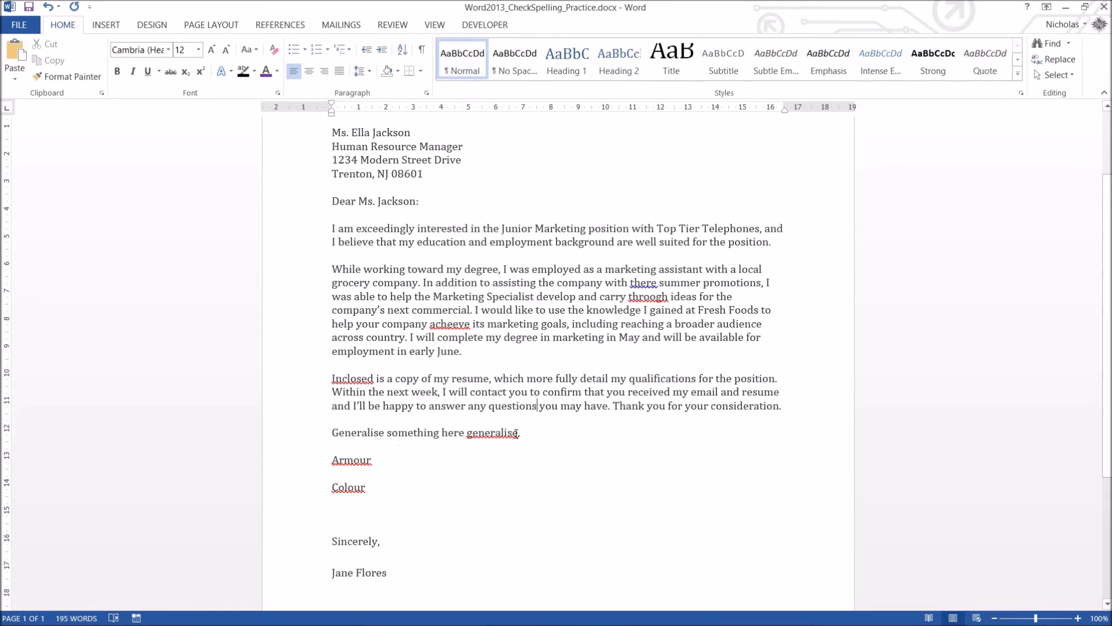
{"action": "double_click", "coordinate": [358, 433]}
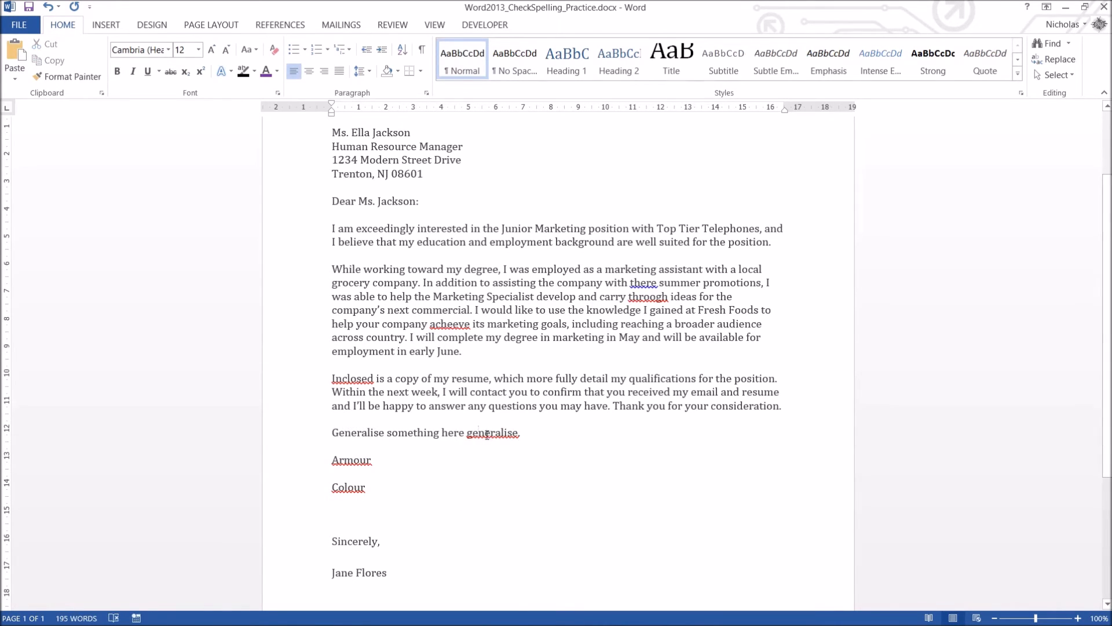
{"action": "double_click", "coordinate": [490, 432]}
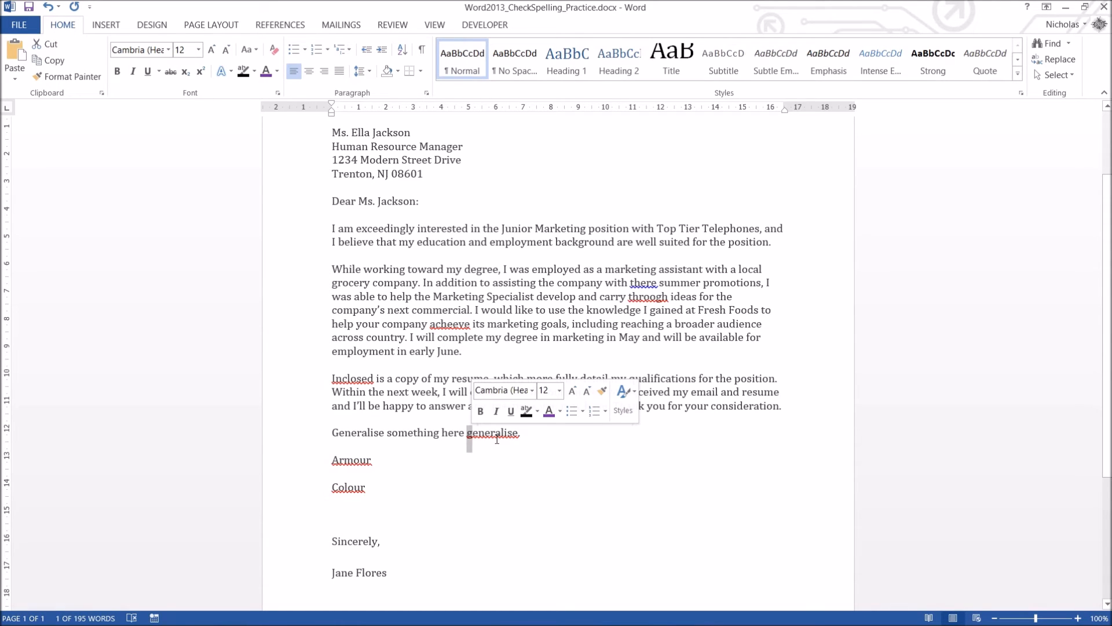
{"action": "right_click", "coordinate": [492, 432]}
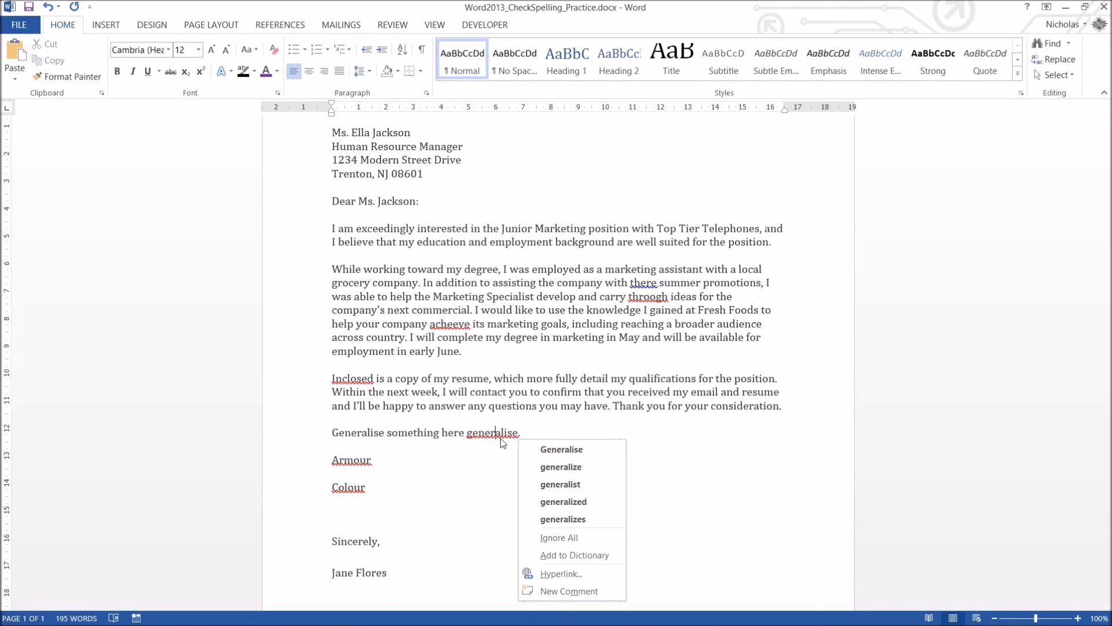
- Add 'Colour' to the dictionary so it is no longer flagged
{"action": "right_click", "coordinate": [351, 460]}
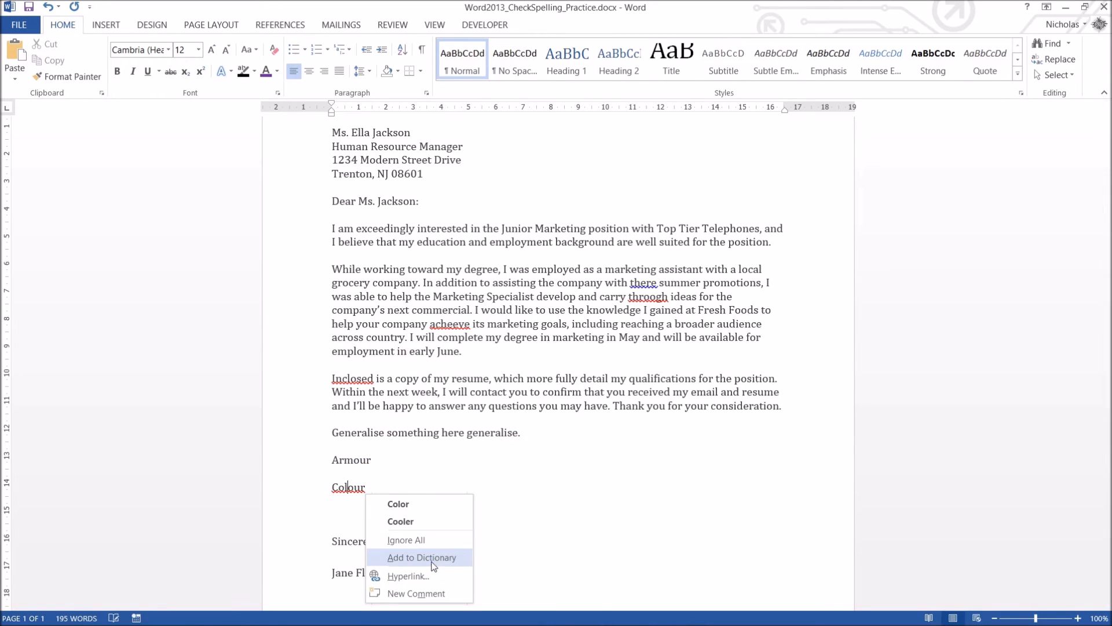
{"action": "left_click", "coordinate": [420, 557]}
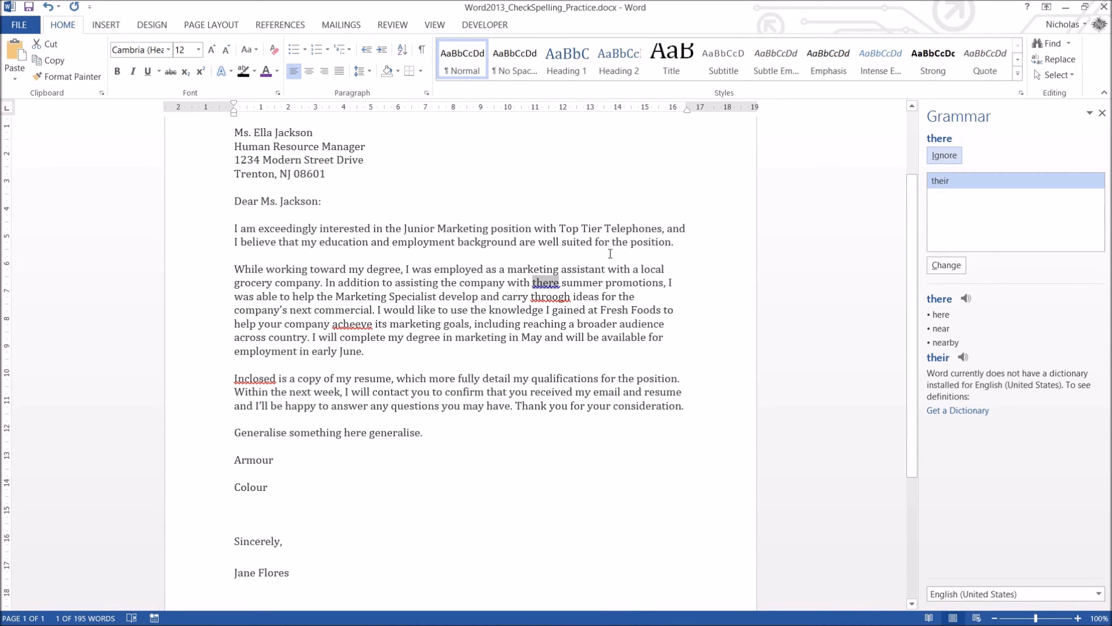
{"action": "mouse_move", "coordinate": [921, 131]}
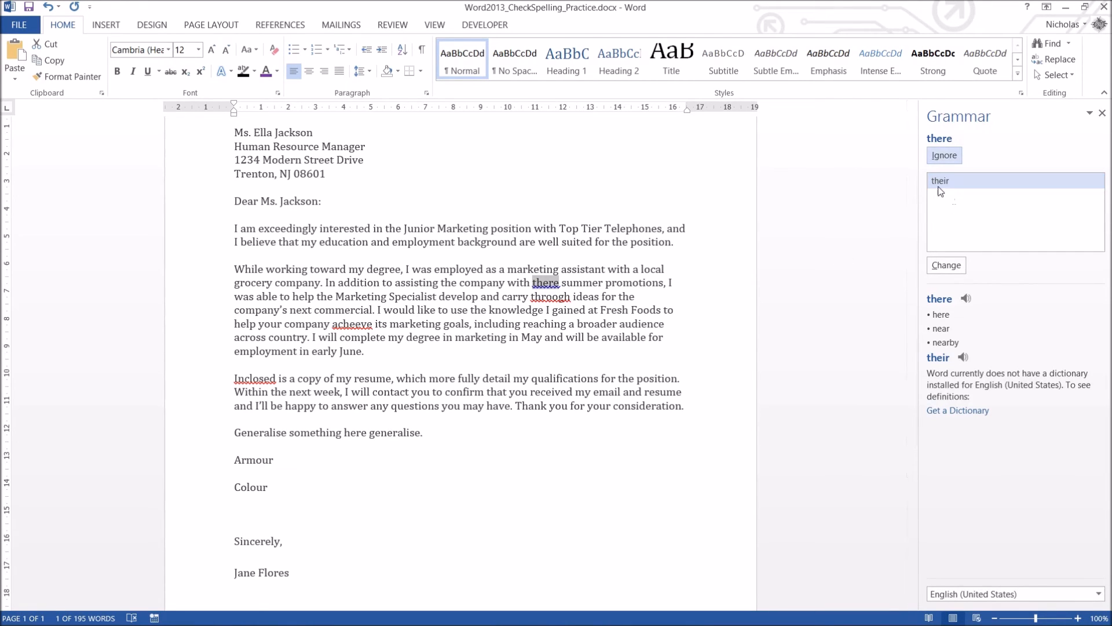
{"action": "mouse_move", "coordinate": [956, 181]}
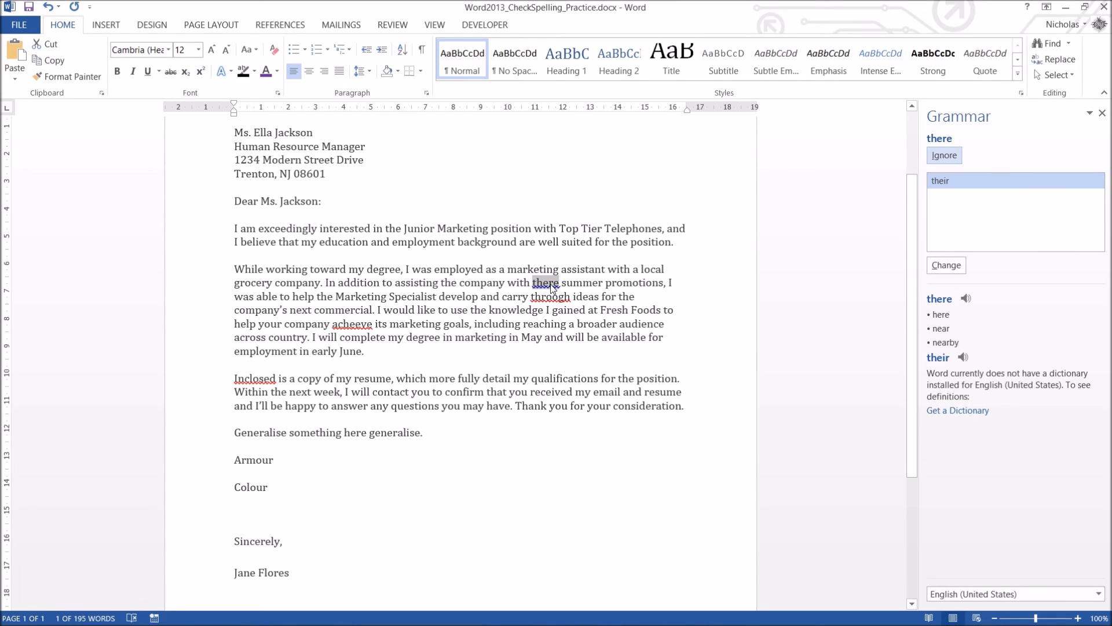
{"action": "mouse_move", "coordinate": [783, 277]}
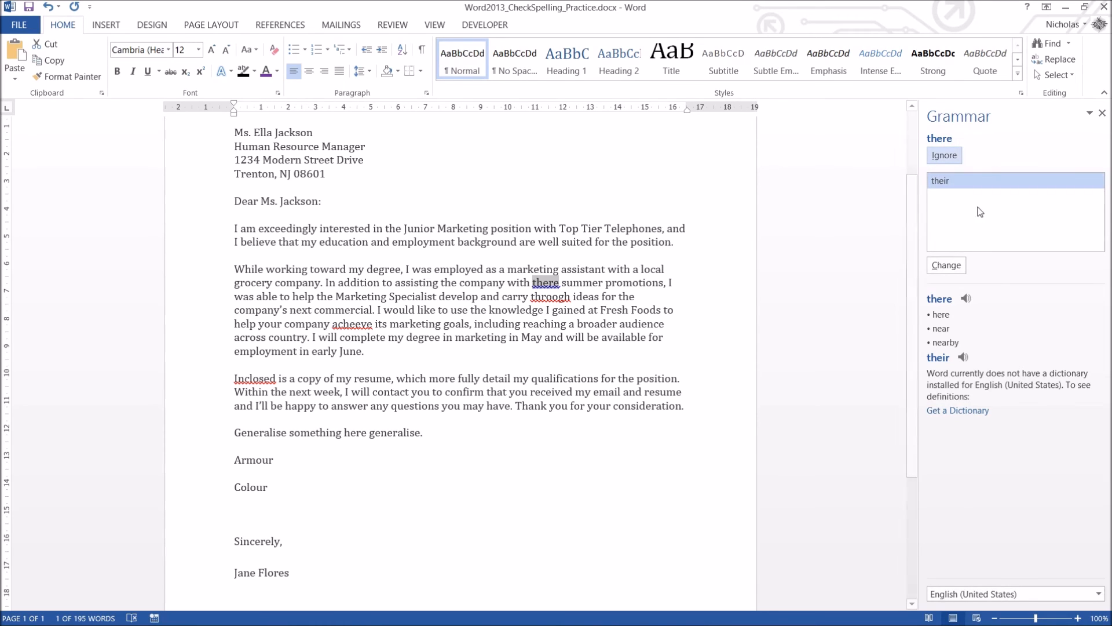
{"action": "mouse_move", "coordinate": [968, 215]}
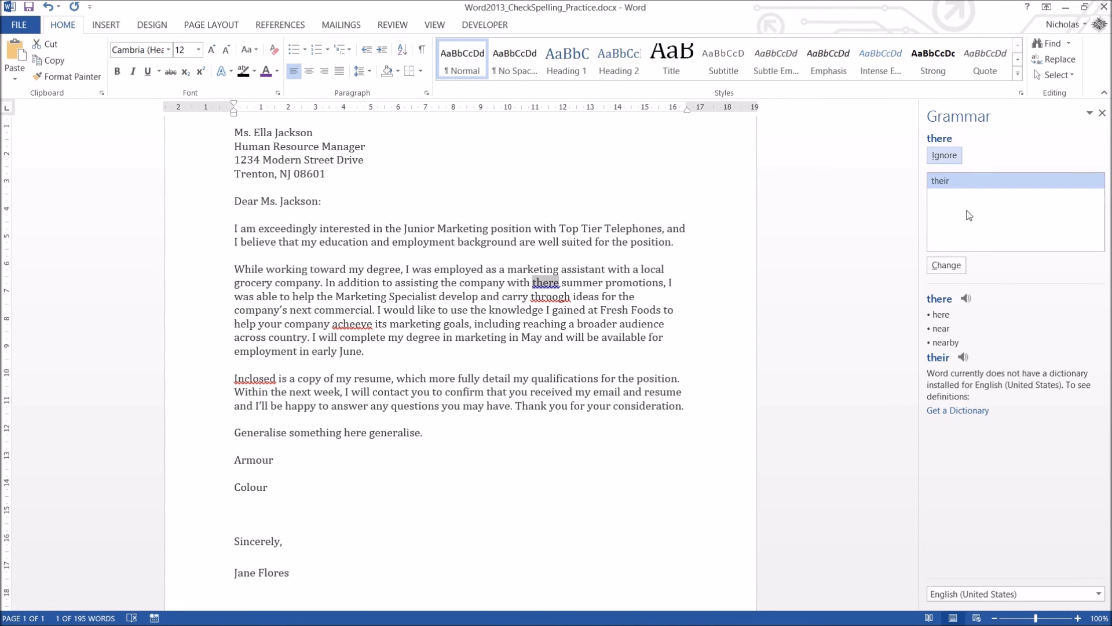
{"action": "mouse_move", "coordinate": [944, 154]}
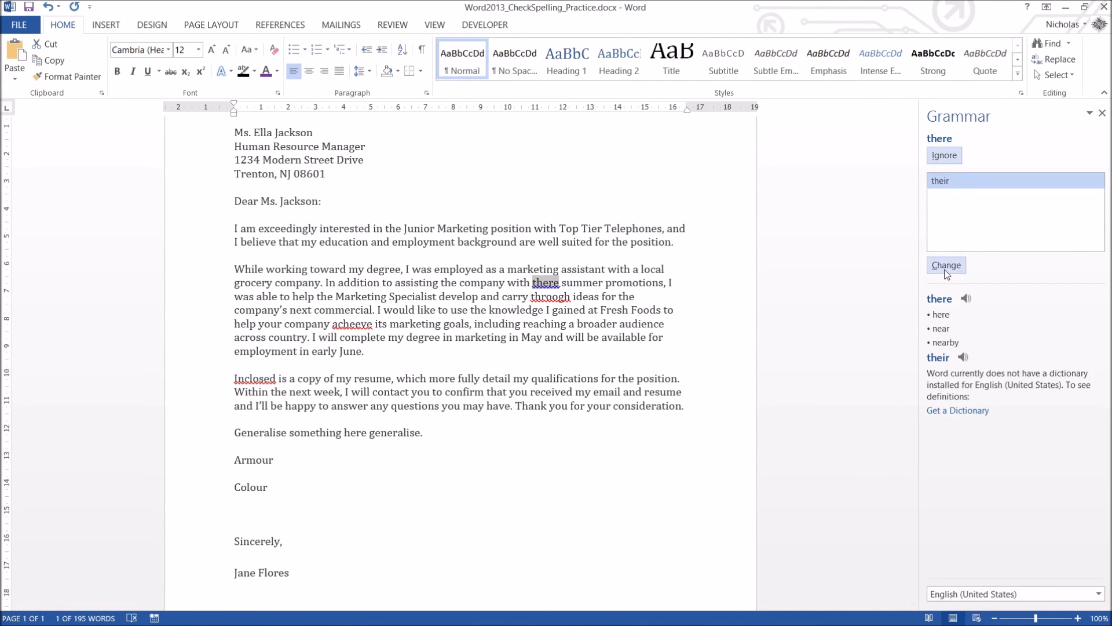
- Change 'there' to 'their' in the Grammar pane for the second paragraph
{"action": "left_click", "coordinate": [945, 264]}
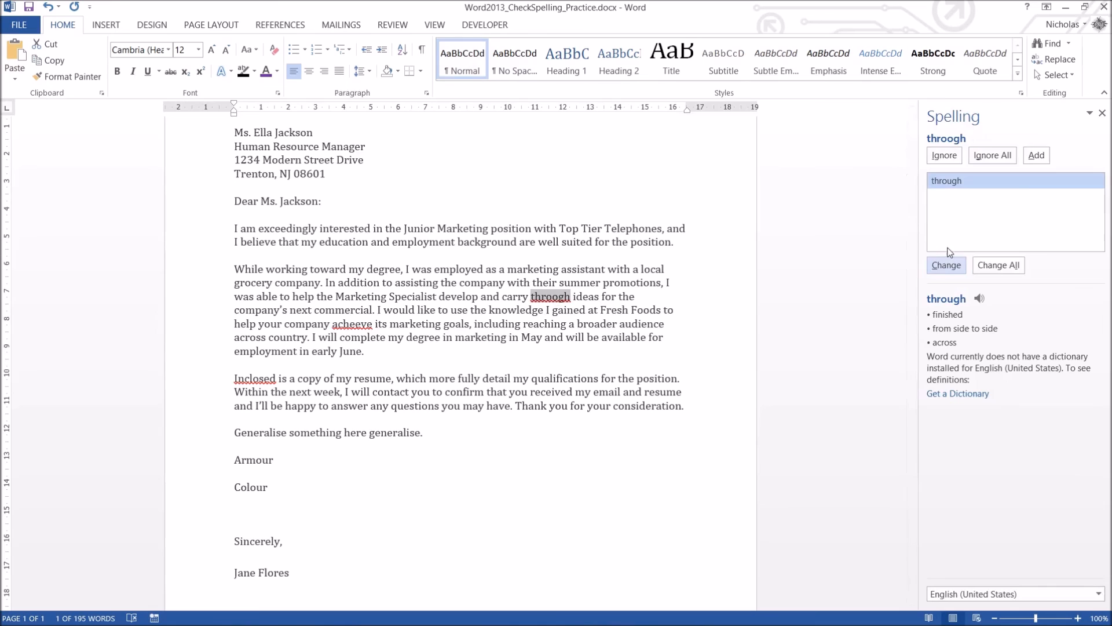
- Change 'throogh' to 'through', Change All for 'achieve', and acknowledge the check-complete message
{"action": "left_click", "coordinate": [946, 264]}
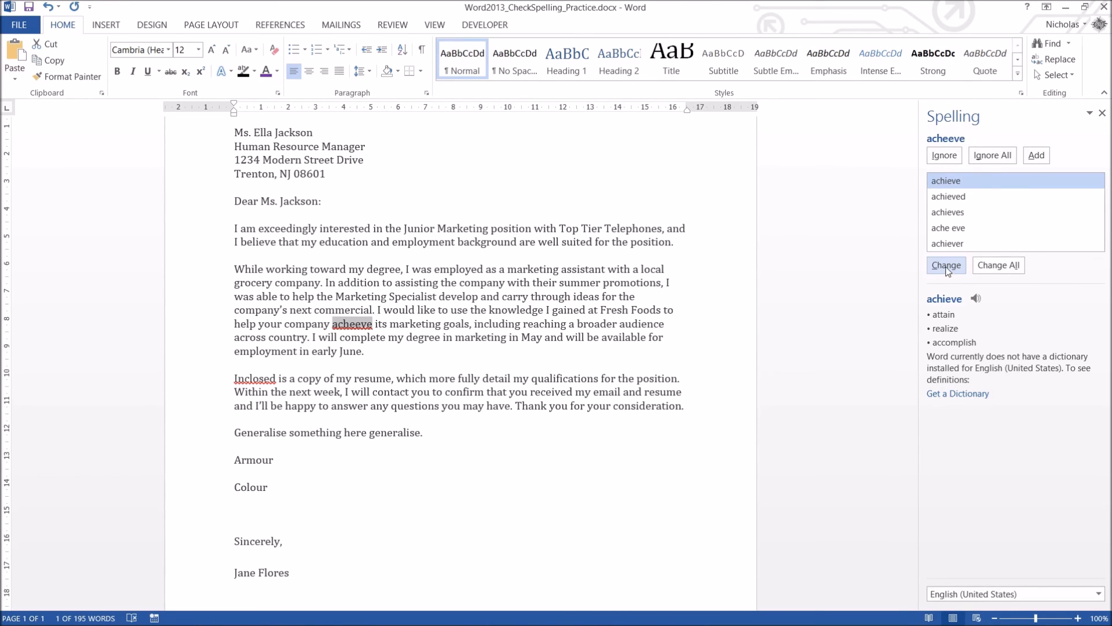
{"action": "mouse_move", "coordinate": [1000, 264]}
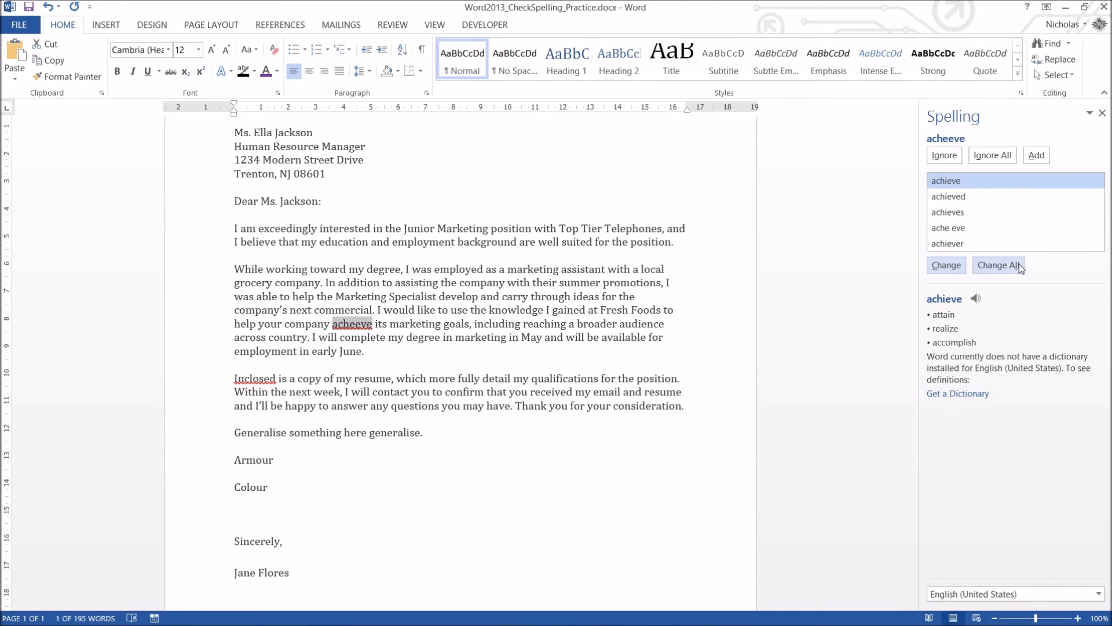
{"action": "mouse_move", "coordinate": [1013, 271]}
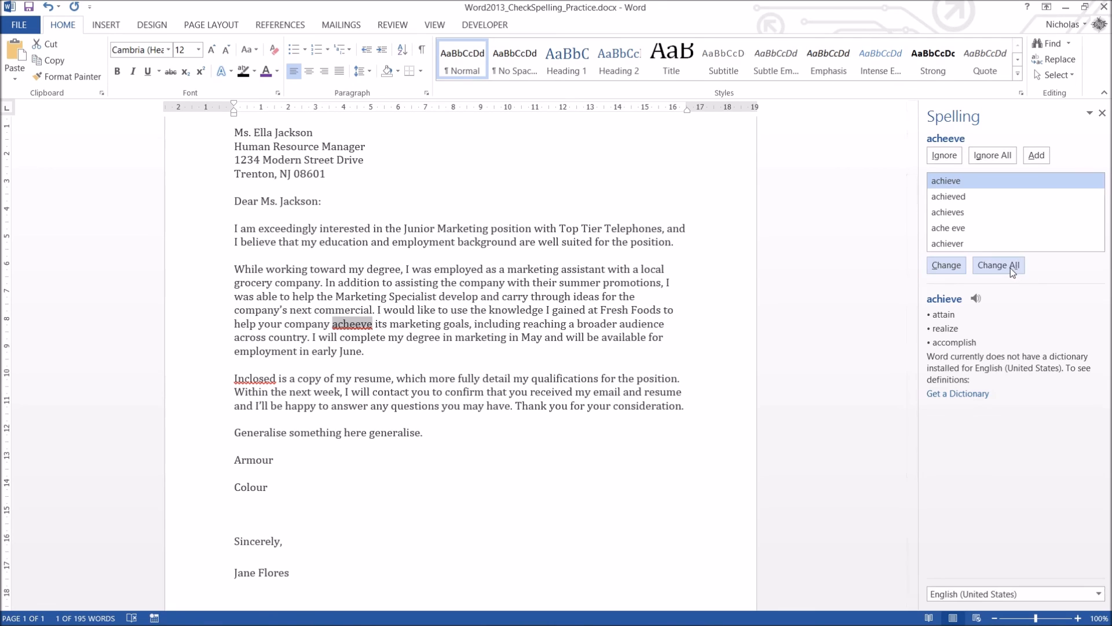
{"action": "left_click", "coordinate": [998, 264]}
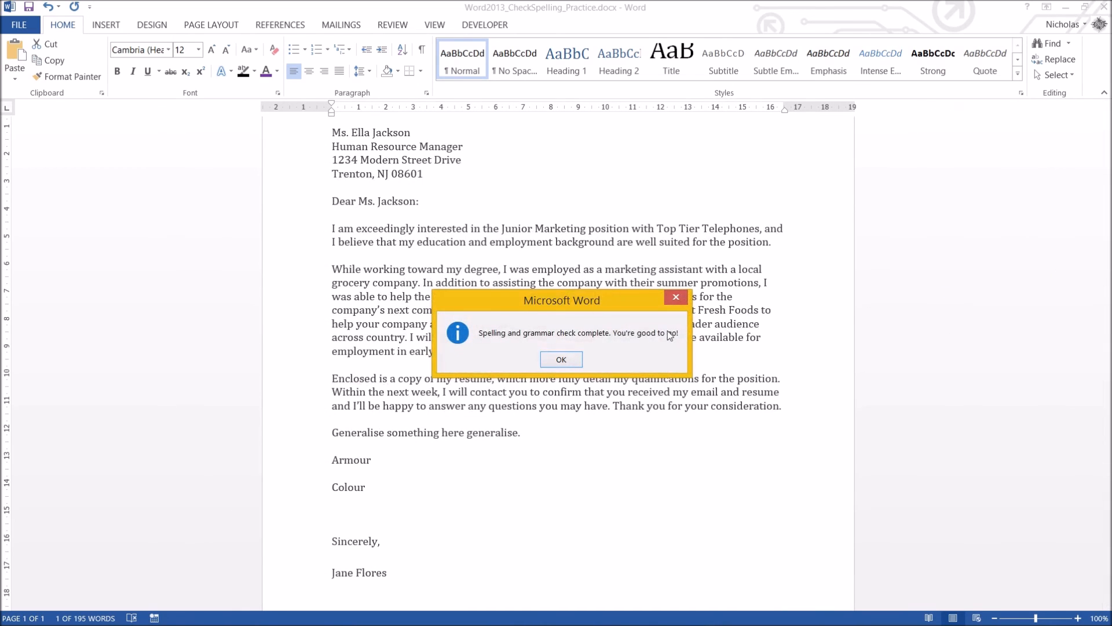
{"action": "left_click", "coordinate": [561, 360]}
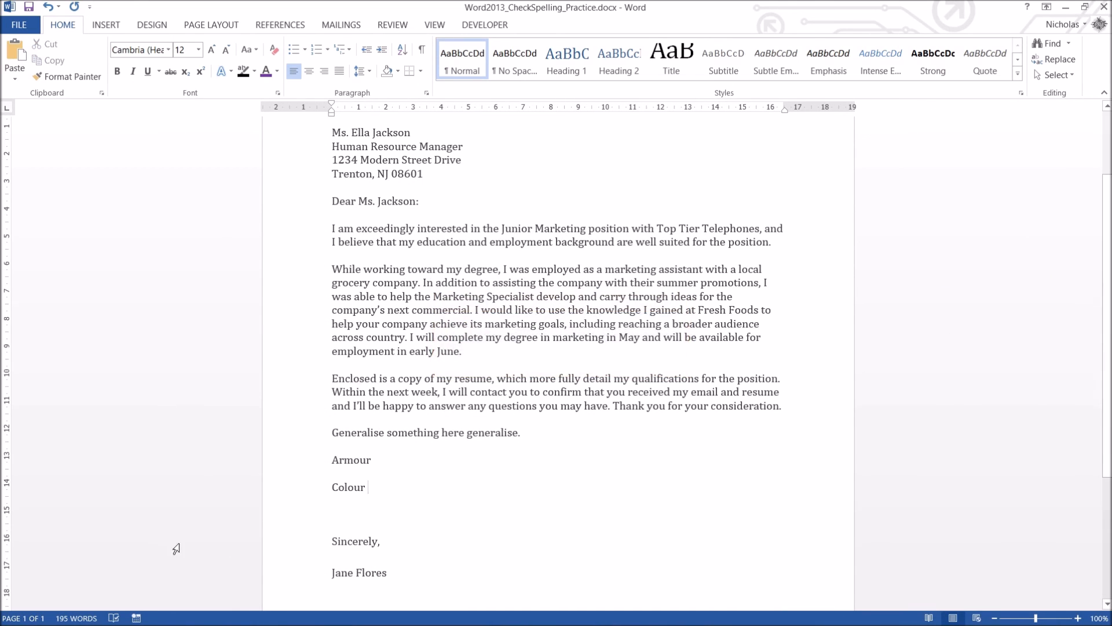
{"action": "mouse_move", "coordinate": [301, 461]}
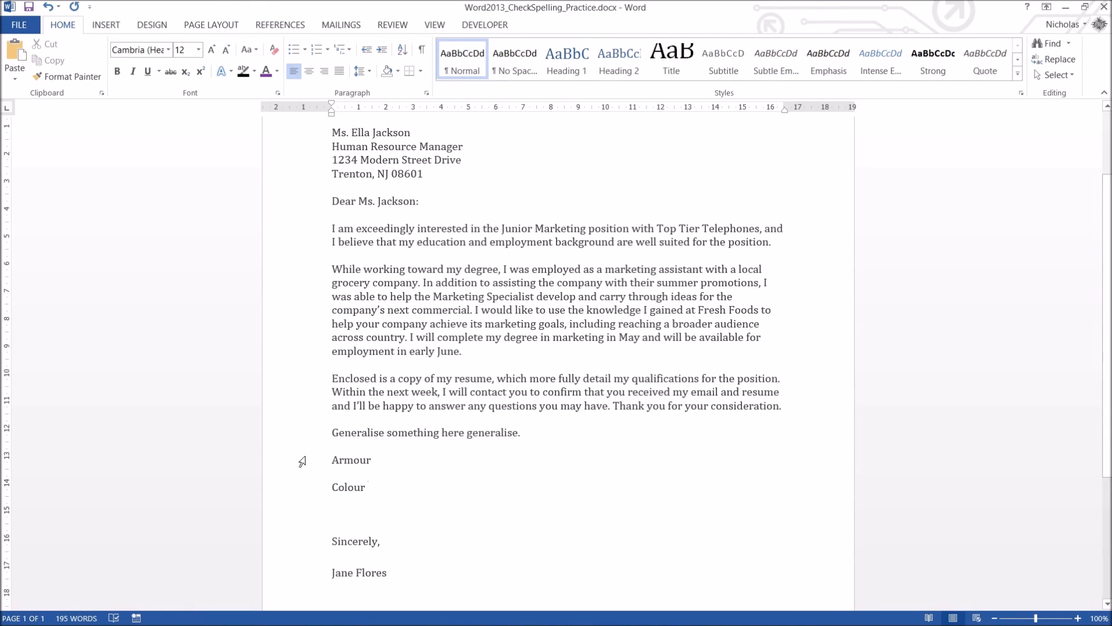
{"action": "left_click", "coordinate": [368, 486]}
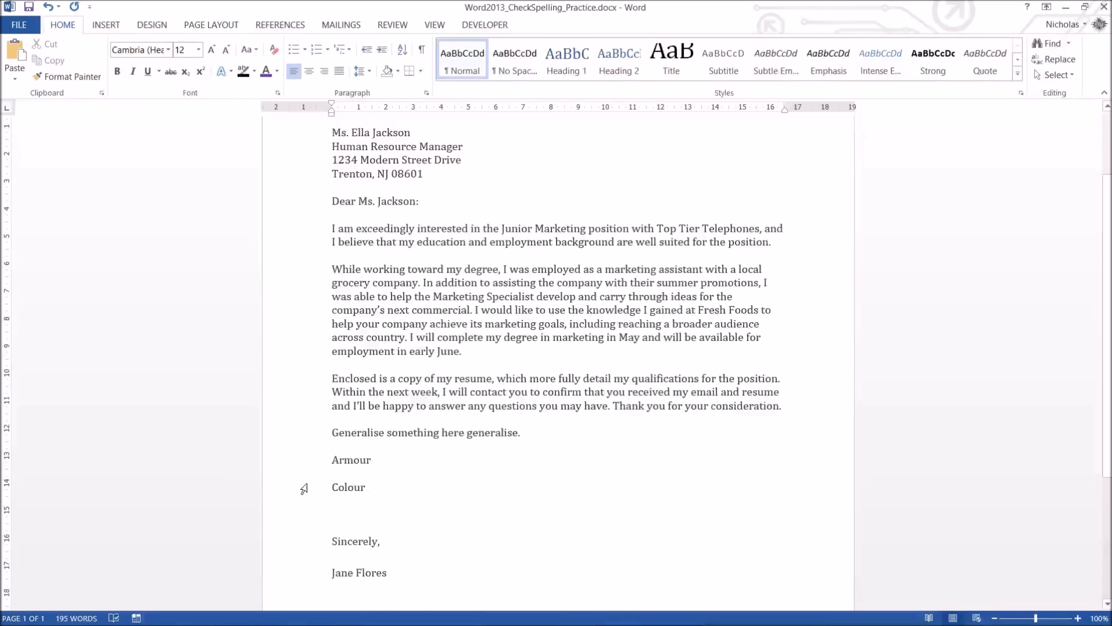
{"action": "left_click", "coordinate": [368, 488]}
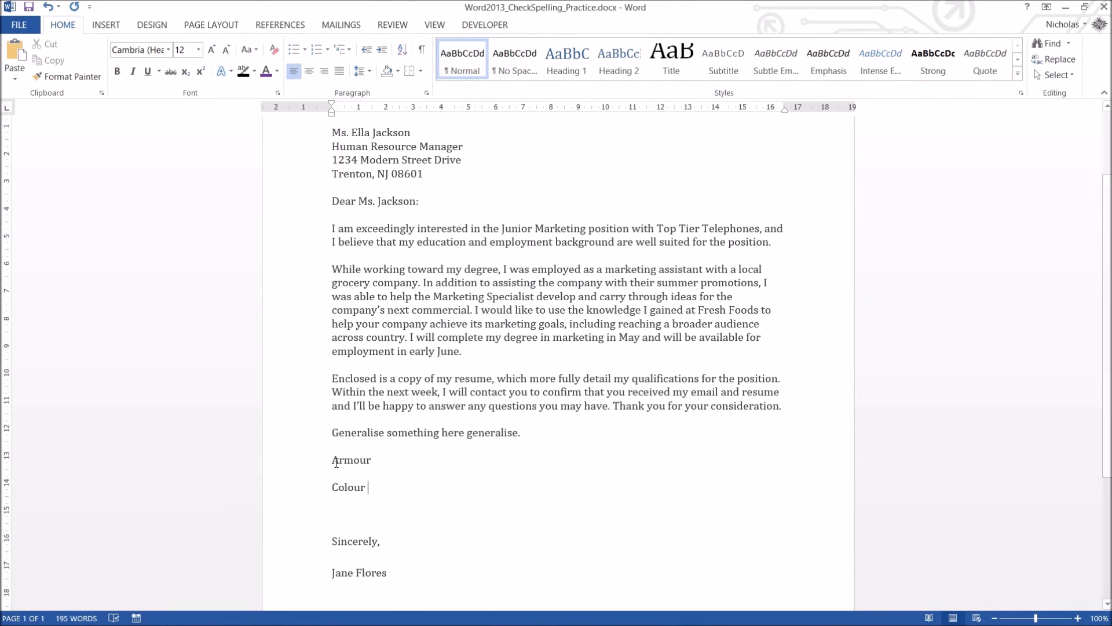
{"action": "mouse_move", "coordinate": [397, 28]}
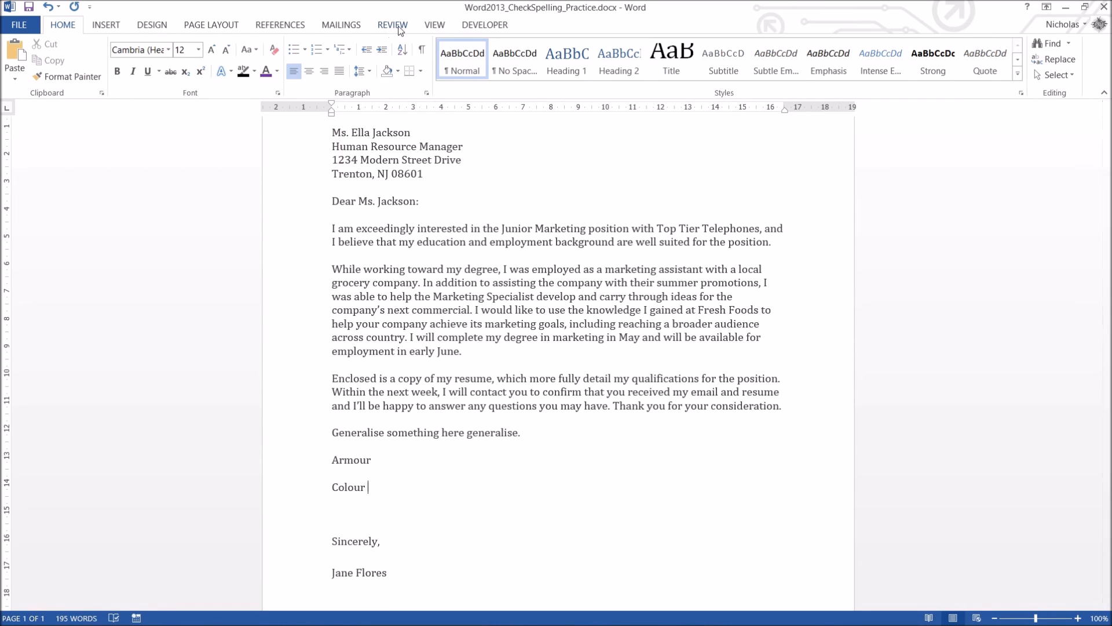
{"action": "left_click", "coordinate": [393, 24]}
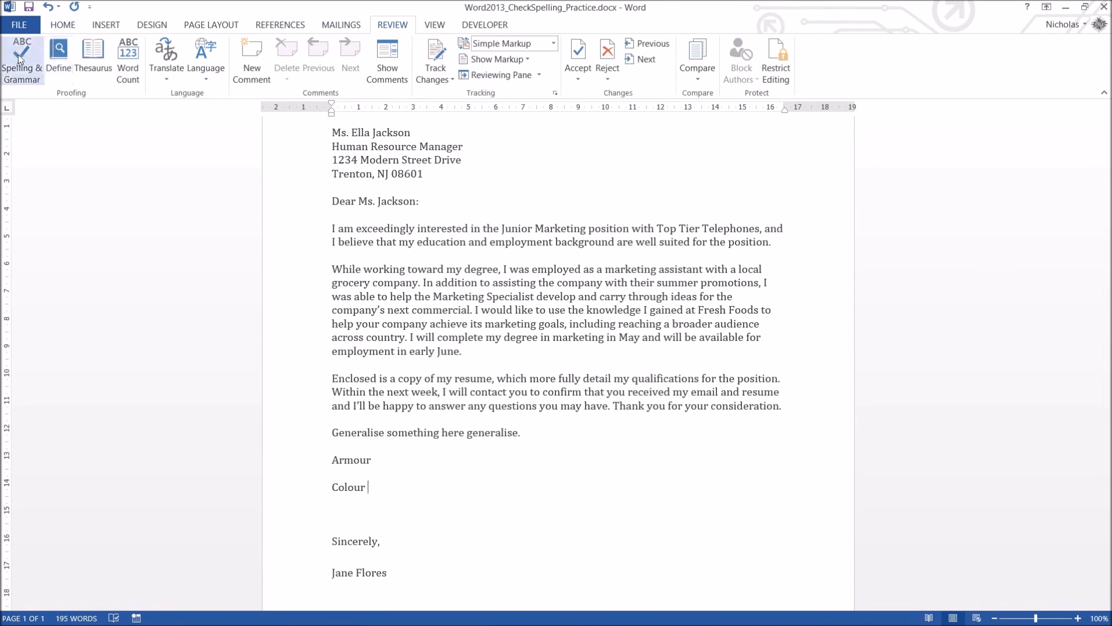
{"action": "left_click", "coordinate": [22, 59]}
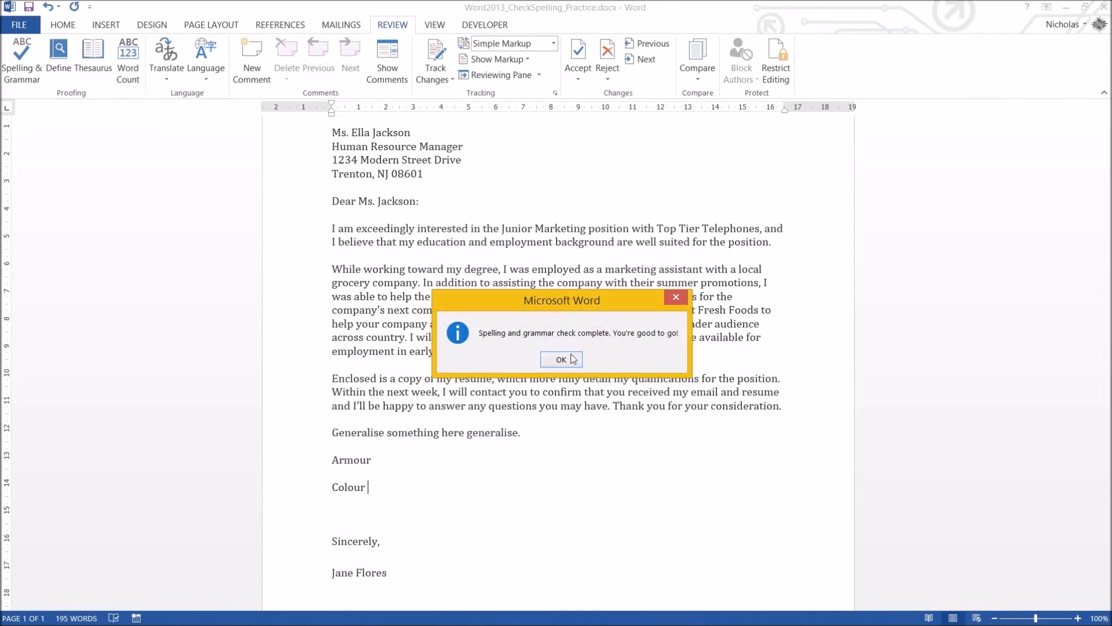
{"action": "left_click", "coordinate": [561, 359]}
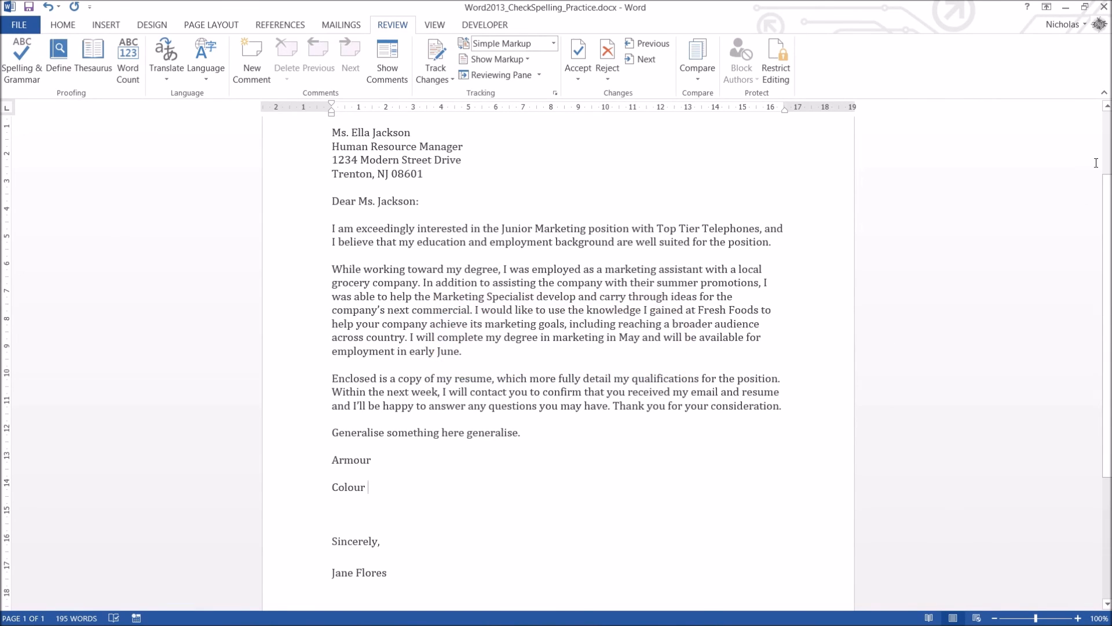
{"action": "mouse_move", "coordinate": [879, 475]}
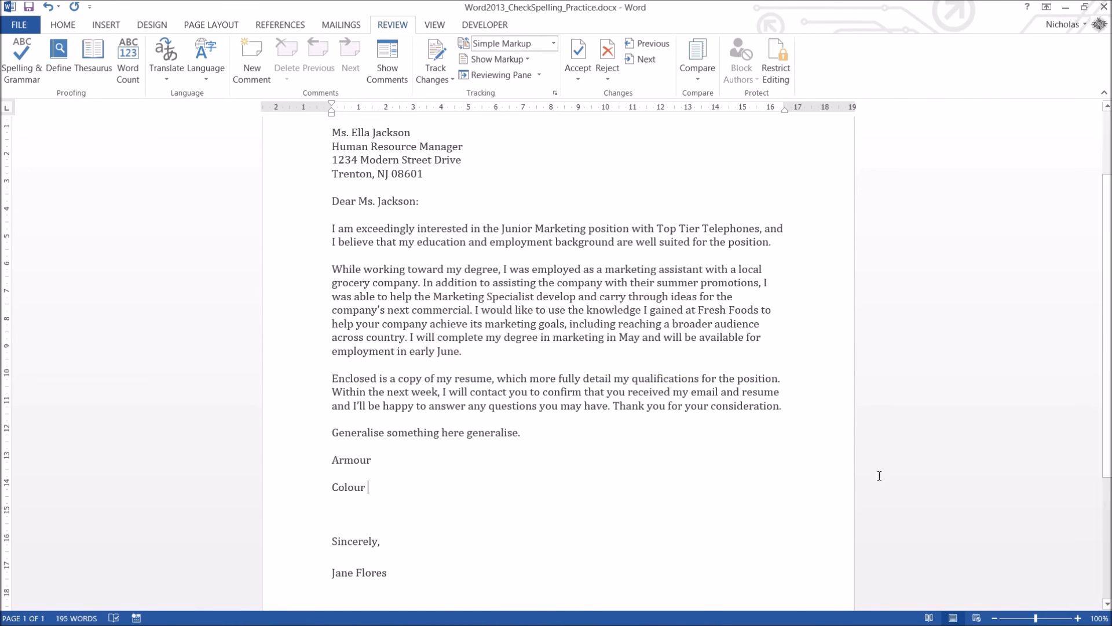
{"action": "left_click", "coordinate": [63, 24]}
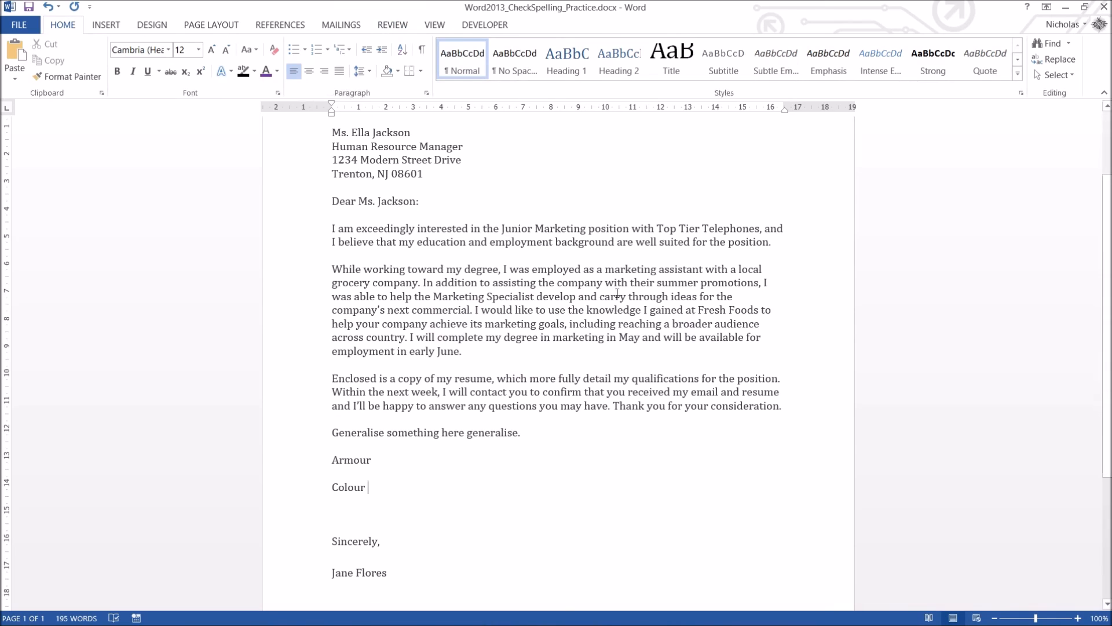